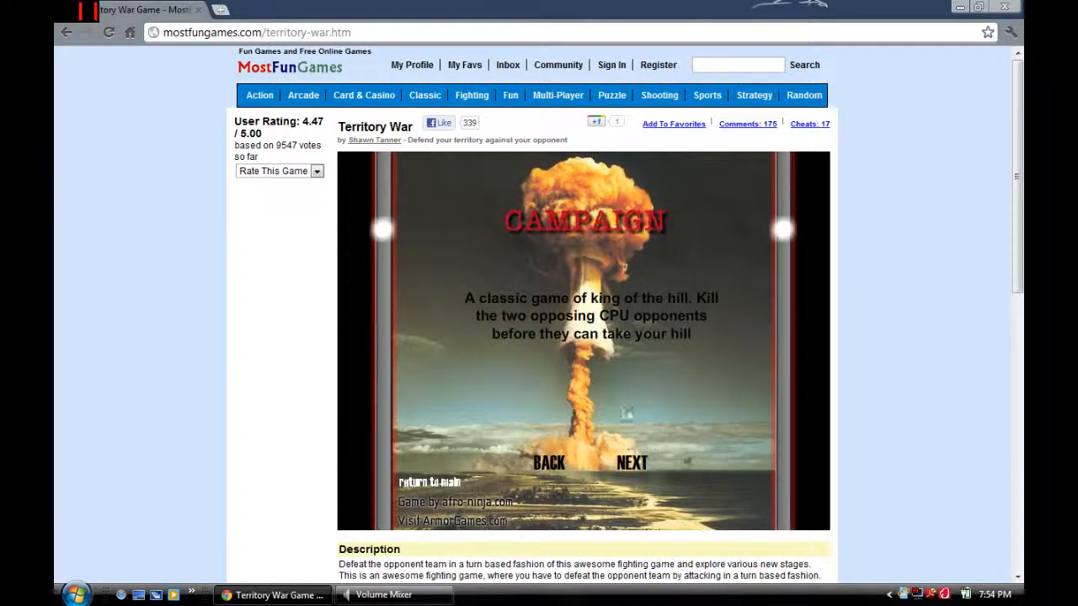
- Advance past the campaign briefing and start the level for team QuadoSquado
{"action": "left_click", "coordinate": [631, 461]}
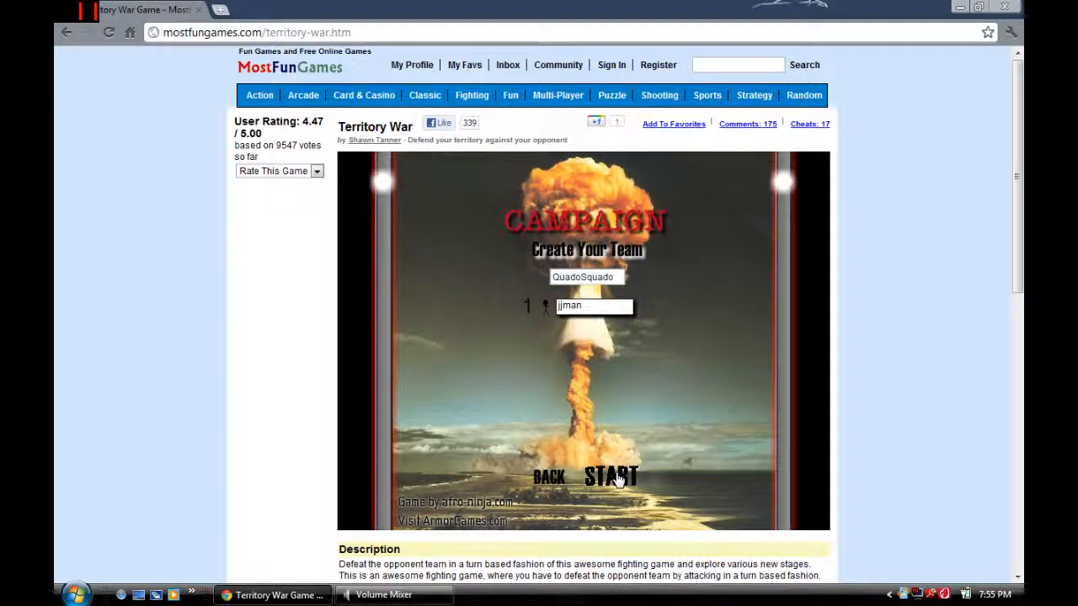
{"action": "left_click", "coordinate": [611, 477]}
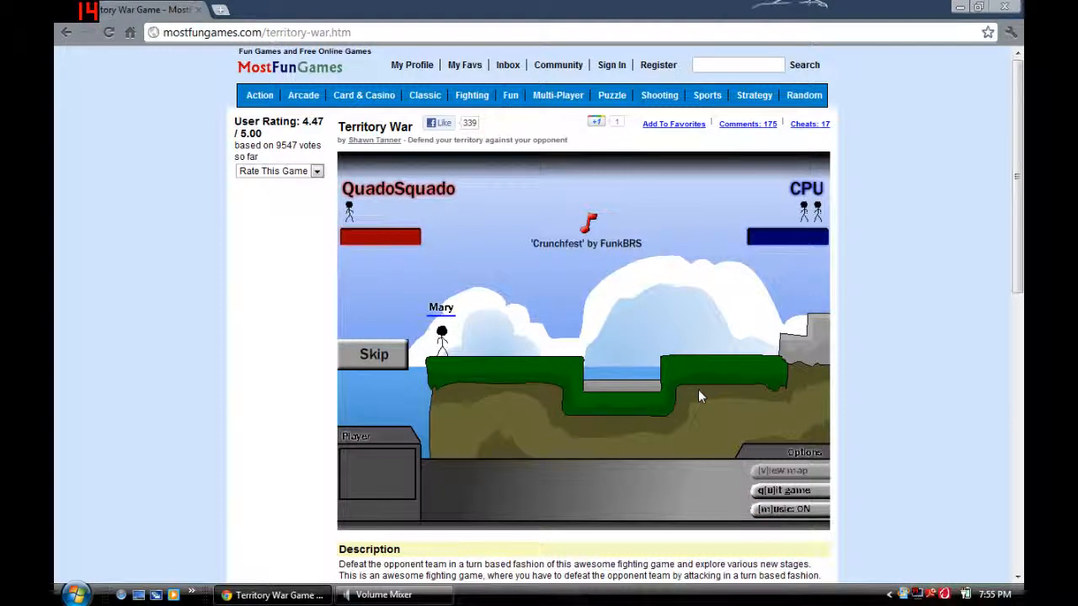
- Skip the level fly-over so the hill battle begins
{"action": "left_click", "coordinate": [374, 354]}
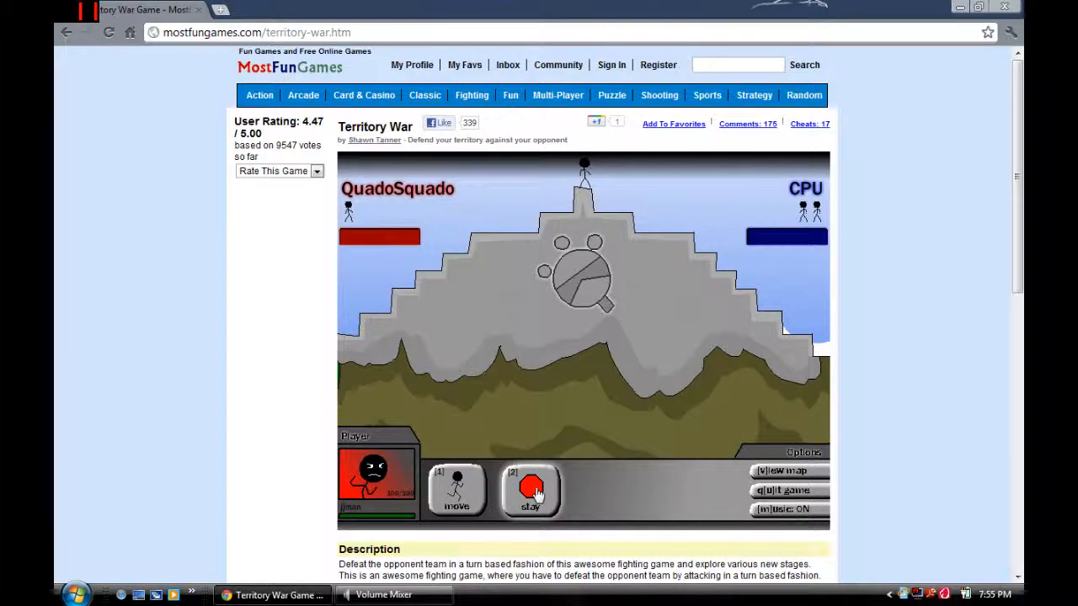
- Stay on the summit and launch an attack that lowers the CPU team's health
{"action": "left_click", "coordinate": [531, 492]}
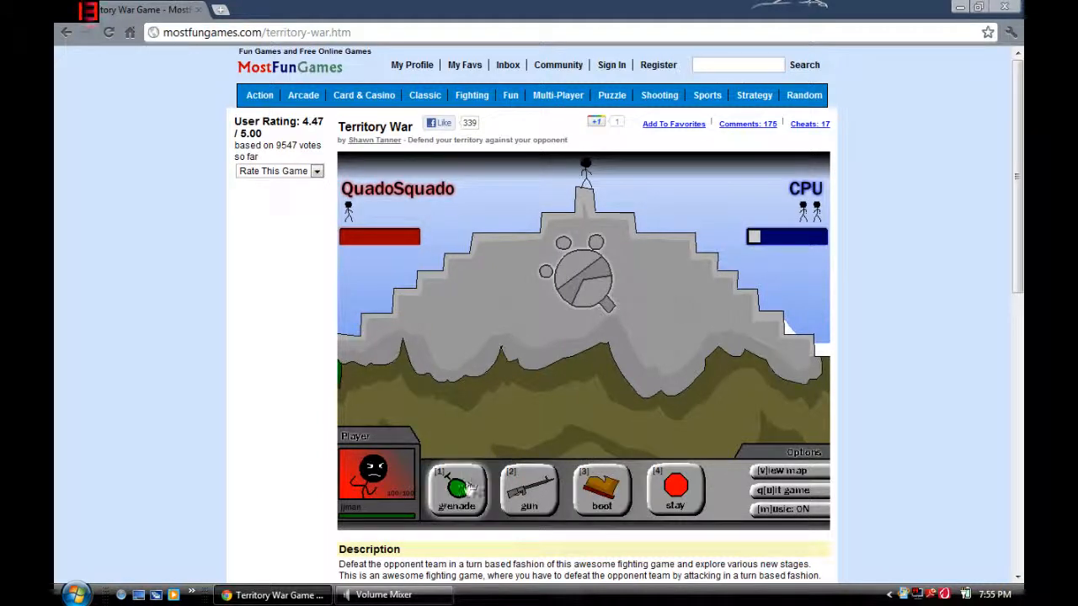
{"action": "left_click", "coordinate": [457, 490]}
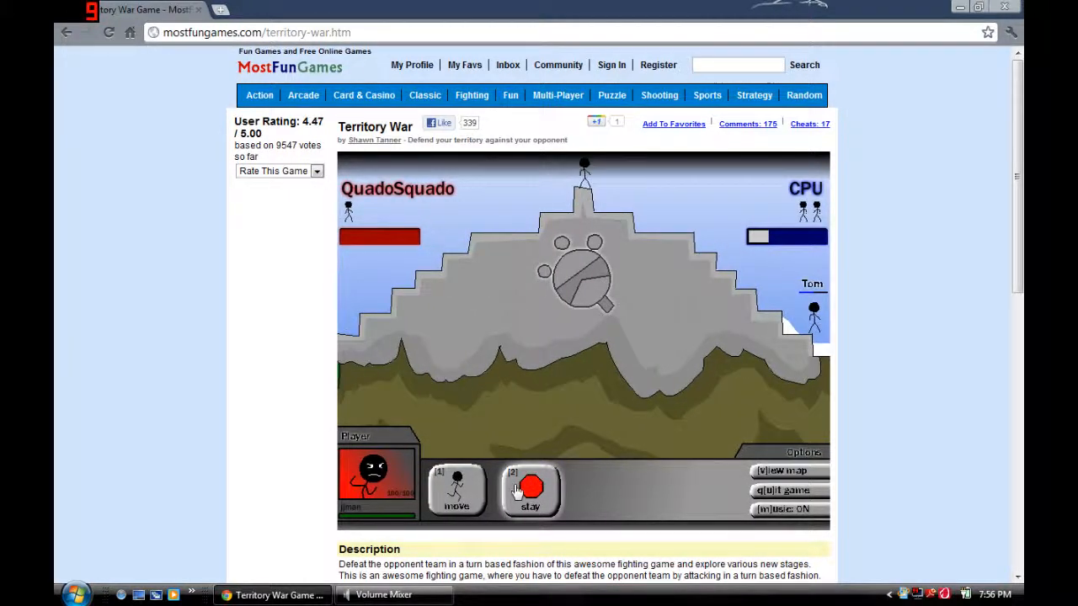
- Keep the fighter on the hilltop for this turn while the CPU's health drops further
{"action": "left_click", "coordinate": [530, 490]}
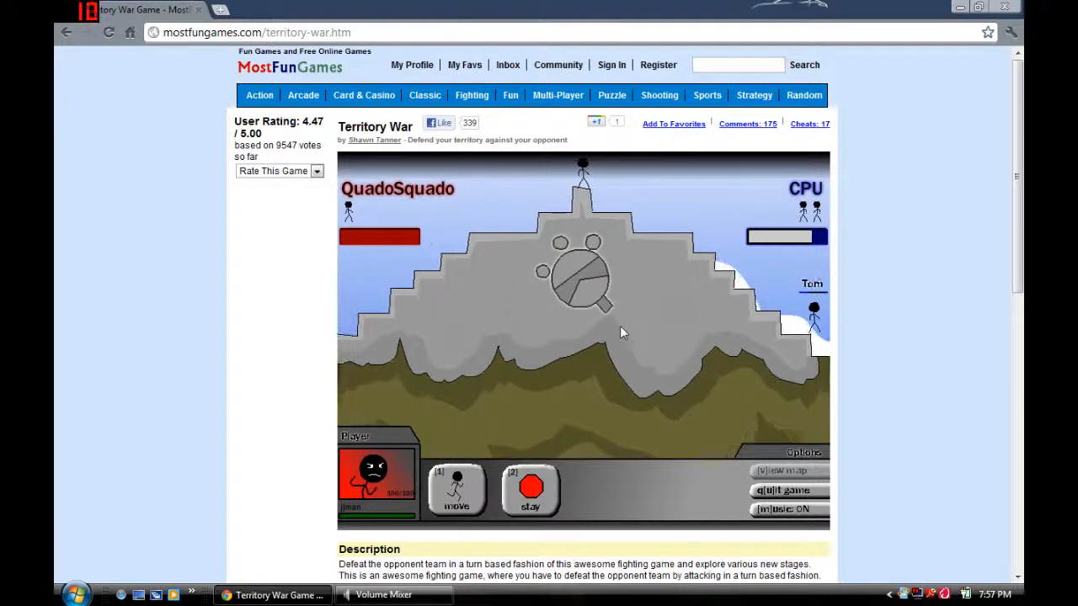
- Walk the fighter down the slope to stand beside the last CPU fighter
{"action": "left_click", "coordinate": [458, 488]}
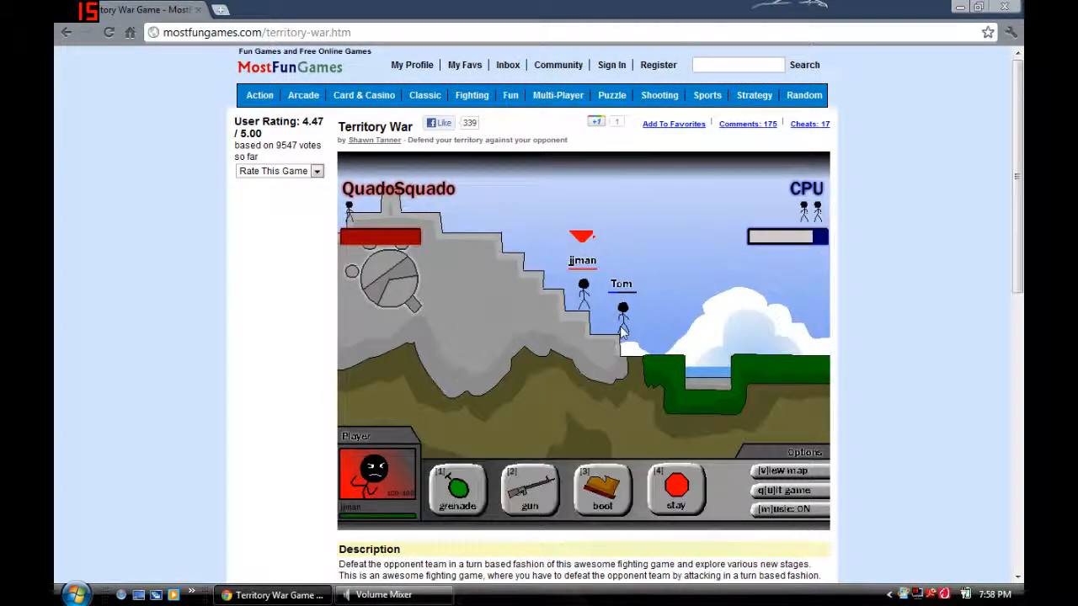
- Boot the adjacent CPU fighter off and end the turn, winning the match for Team 1
{"action": "left_click", "coordinate": [529, 491]}
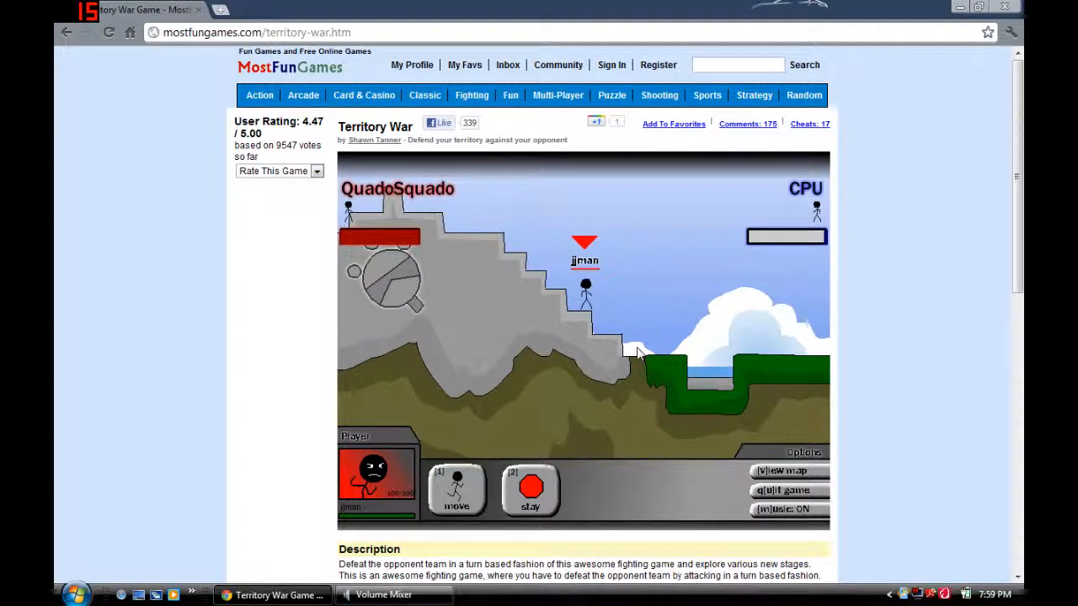
{"action": "left_click", "coordinate": [455, 492]}
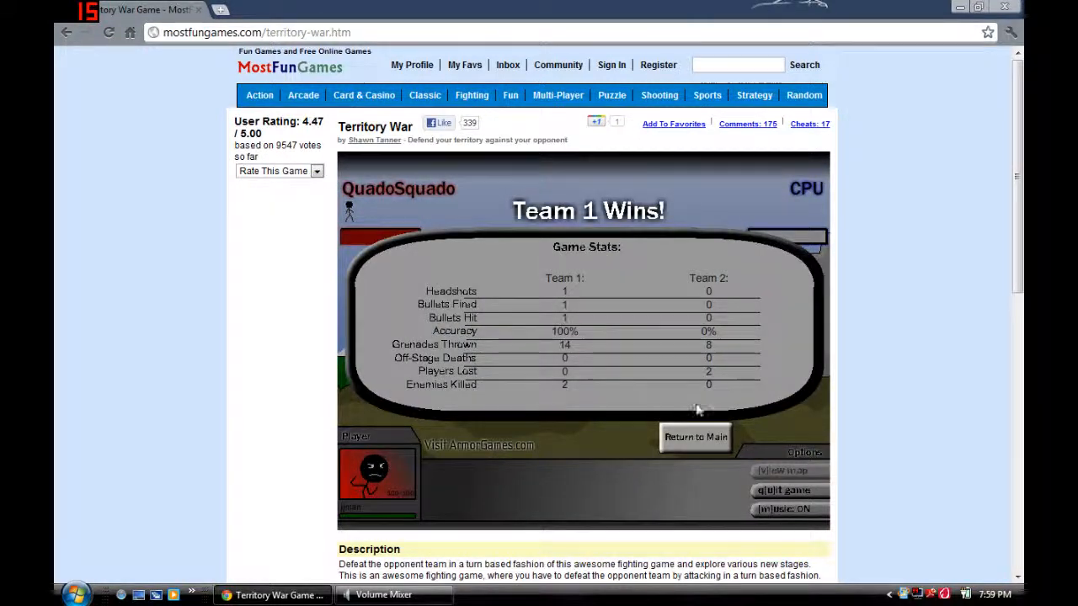
- Leave the results, name extra players 'gamejebu' and 'sinm', and start the next level
{"action": "left_click", "coordinate": [694, 438]}
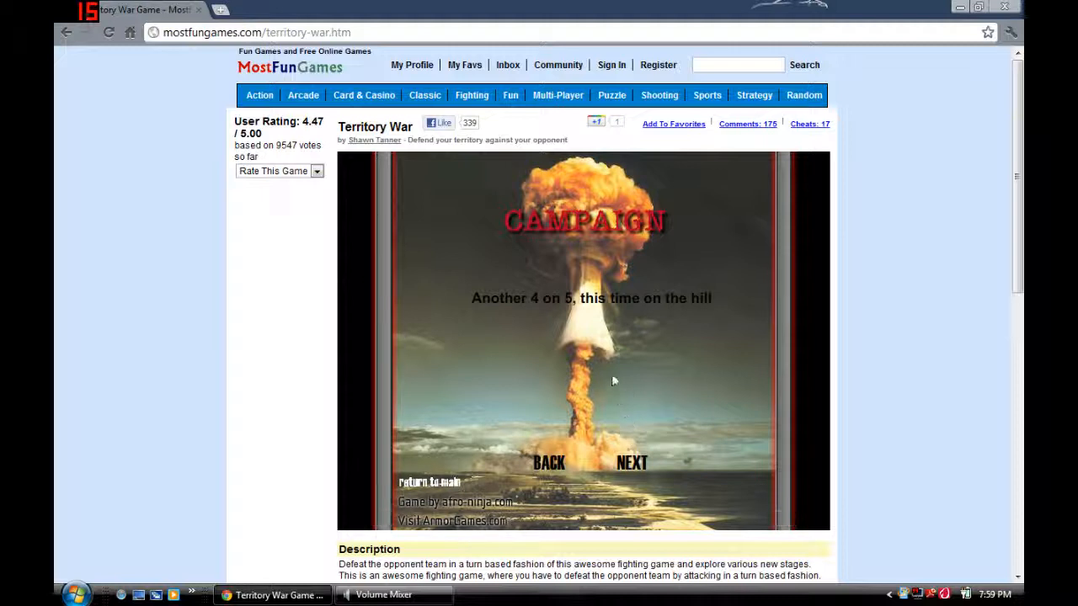
{"action": "left_click", "coordinate": [631, 462]}
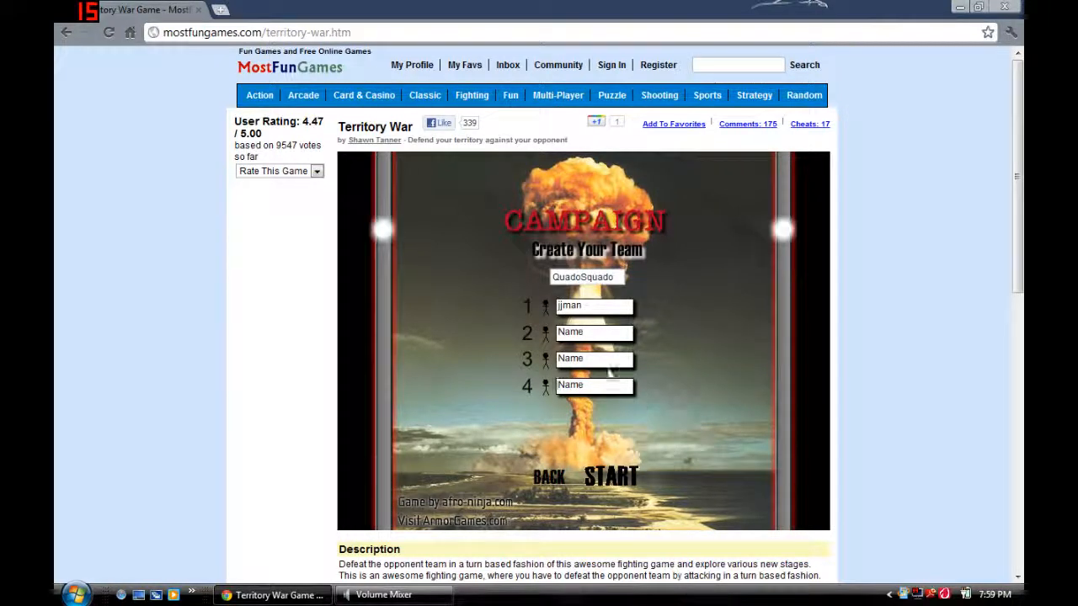
{"action": "left_click", "coordinate": [592, 330]}
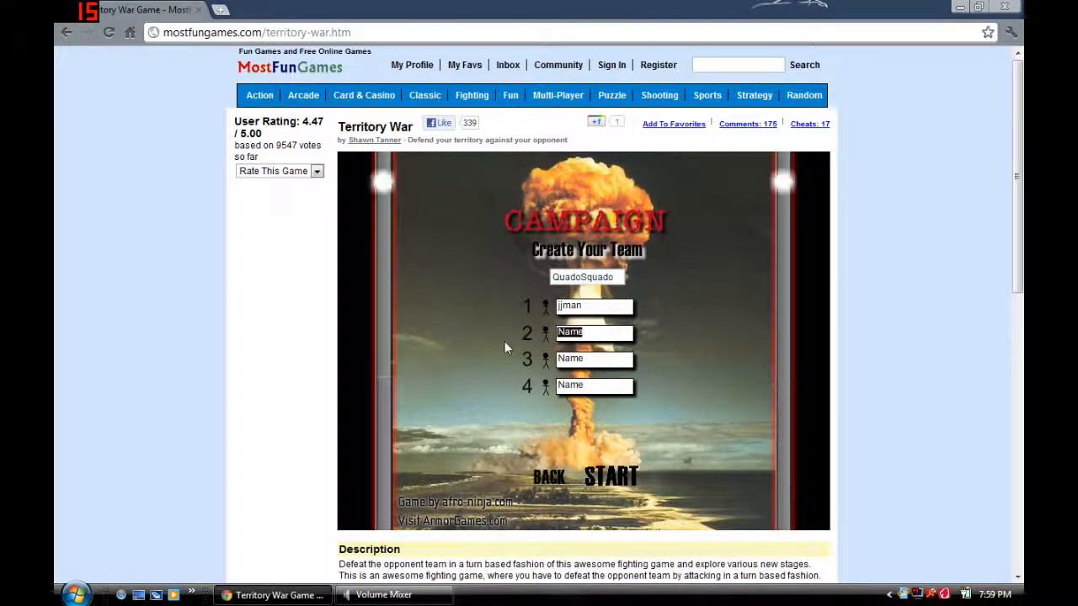
{"action": "type", "text": "gamejebu"}
{"action": "left_click", "coordinate": [594, 358]}
{"action": "type", "text": "fio"}
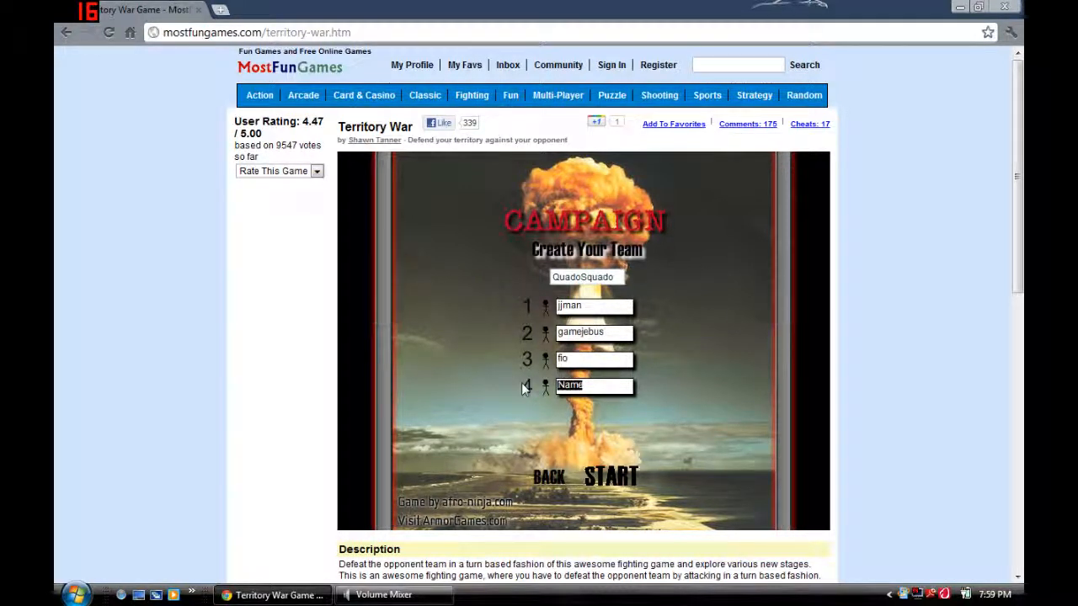
{"action": "type", "text": "sinm"}
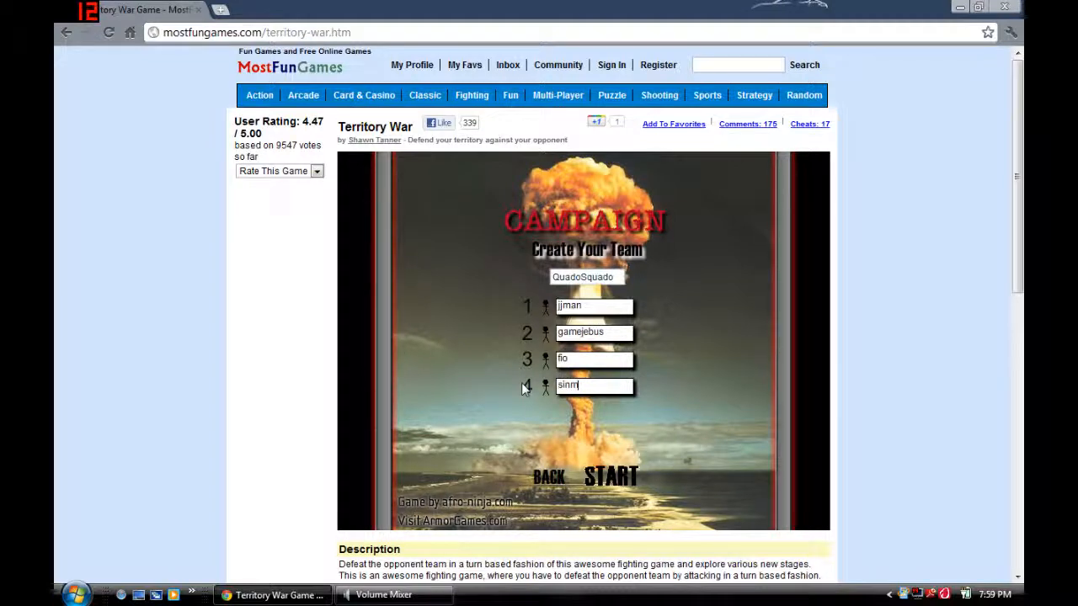
{"action": "left_click", "coordinate": [609, 475]}
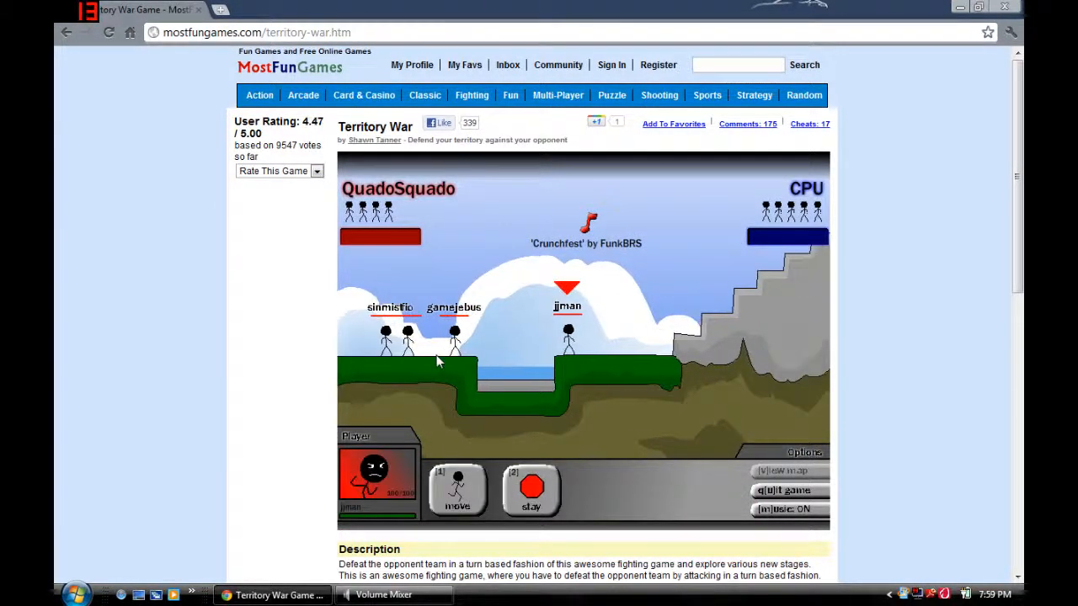
- Move the active QuadoSquado stickman past the cloud toward the grey hill
{"action": "left_click", "coordinate": [458, 492]}
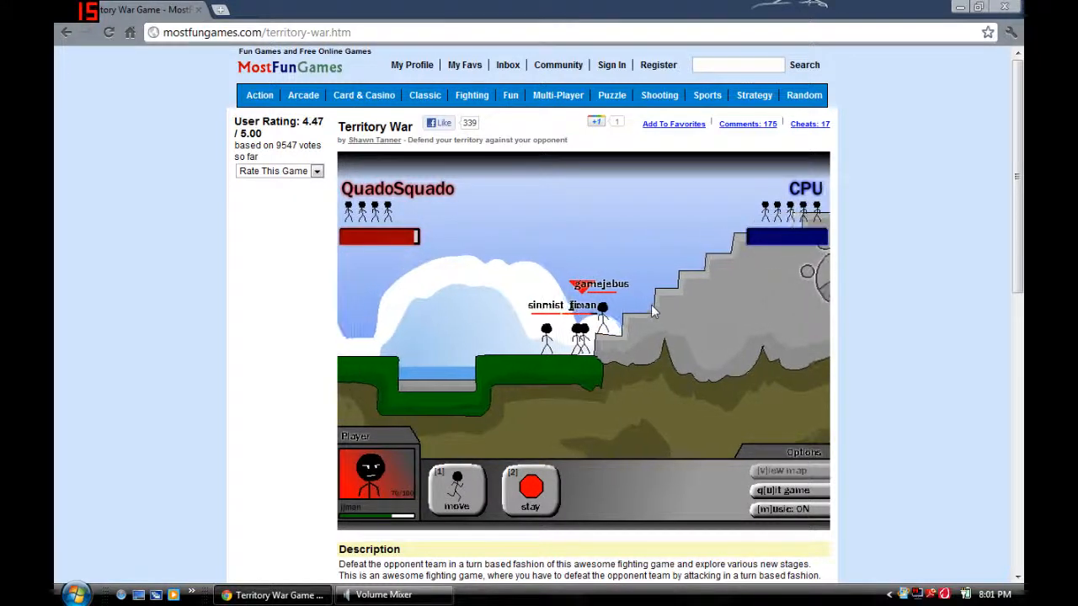
{"action": "left_click", "coordinate": [456, 488]}
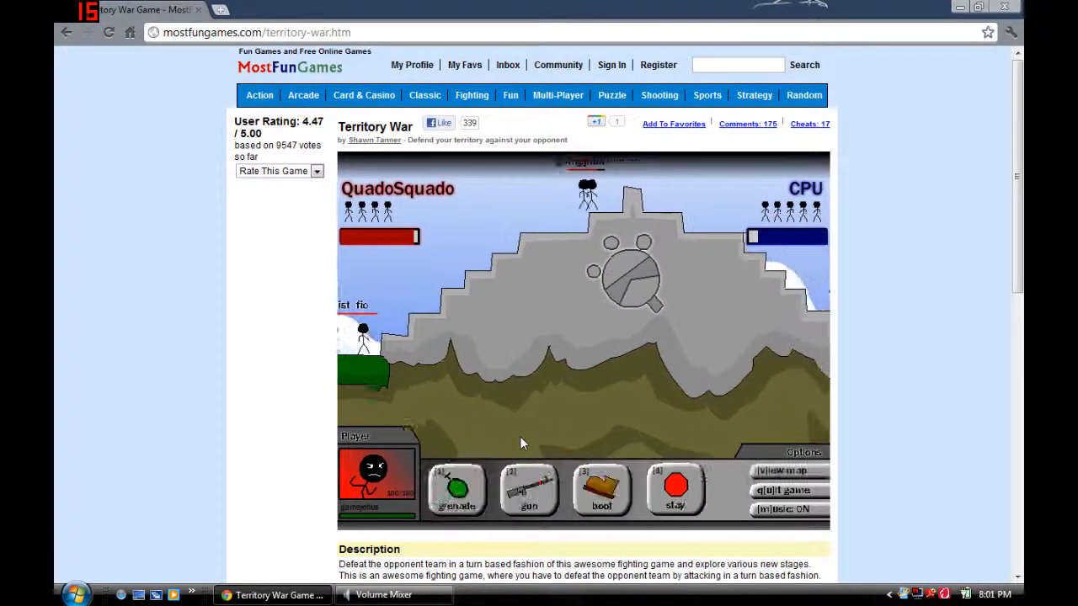
- Choose an attack for the stickman standing on the central hill's peak
{"action": "left_click", "coordinate": [454, 490]}
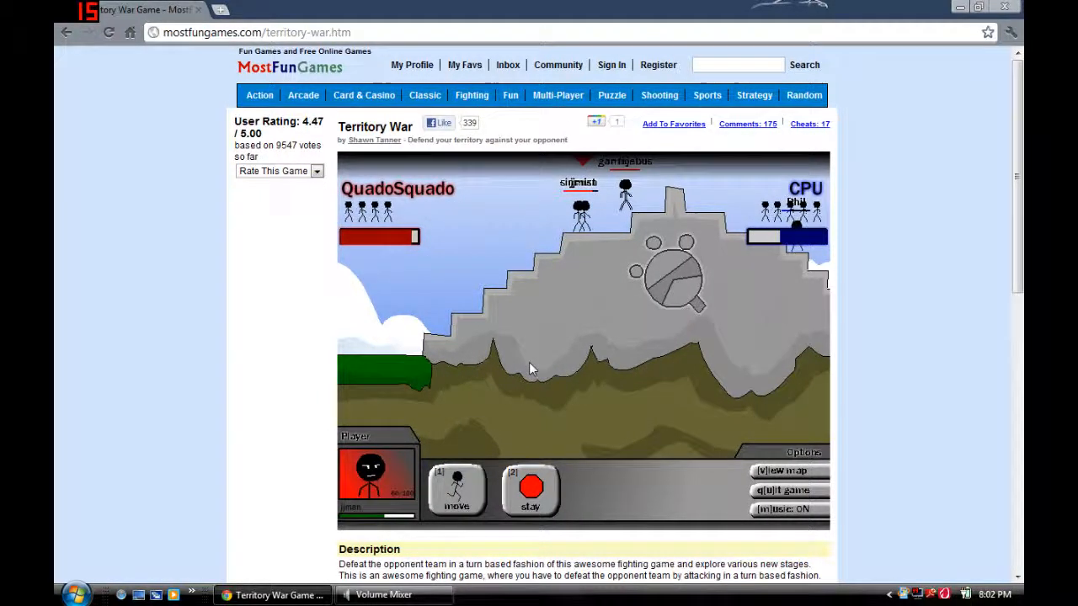
- Position the next stickman on the hilltop near the weakened CPU team
{"action": "left_click", "coordinate": [456, 491]}
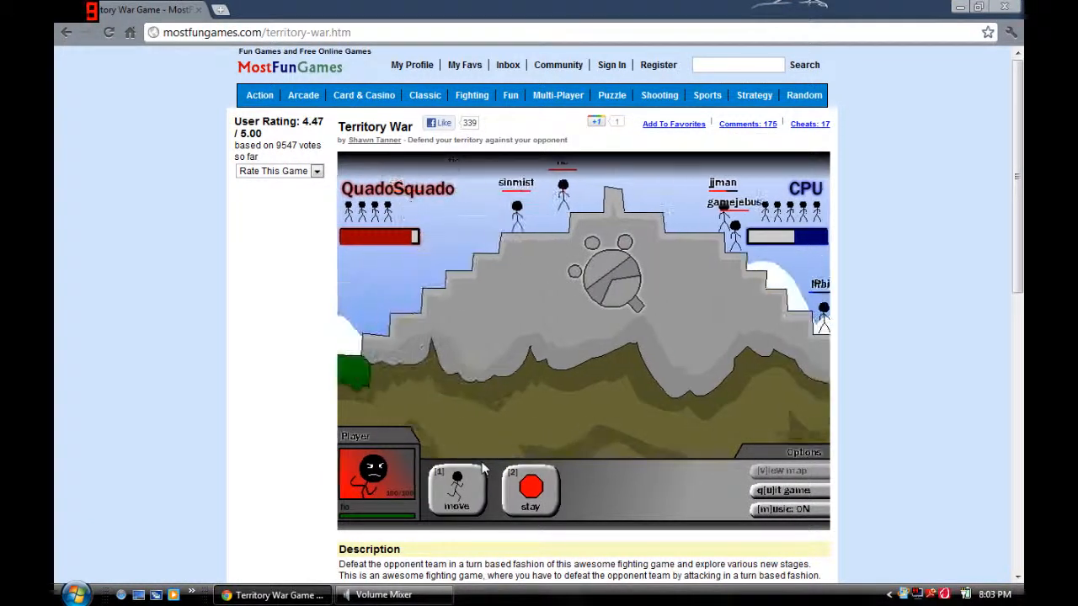
- Move the current soldier down the grey slope, then choose the next soldier's action
{"action": "left_click", "coordinate": [456, 492]}
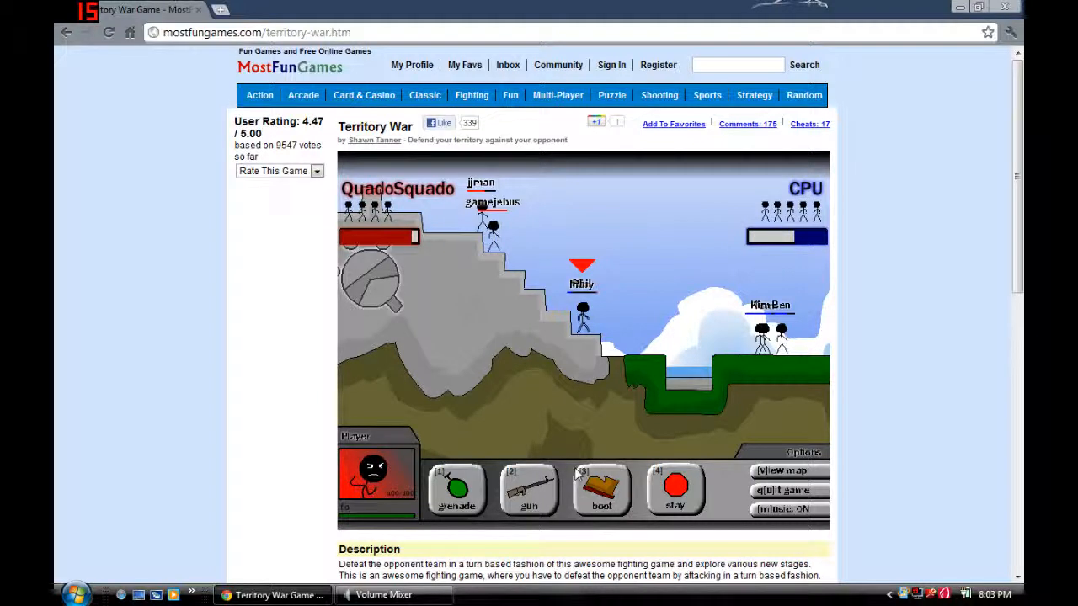
{"action": "left_click", "coordinate": [602, 491]}
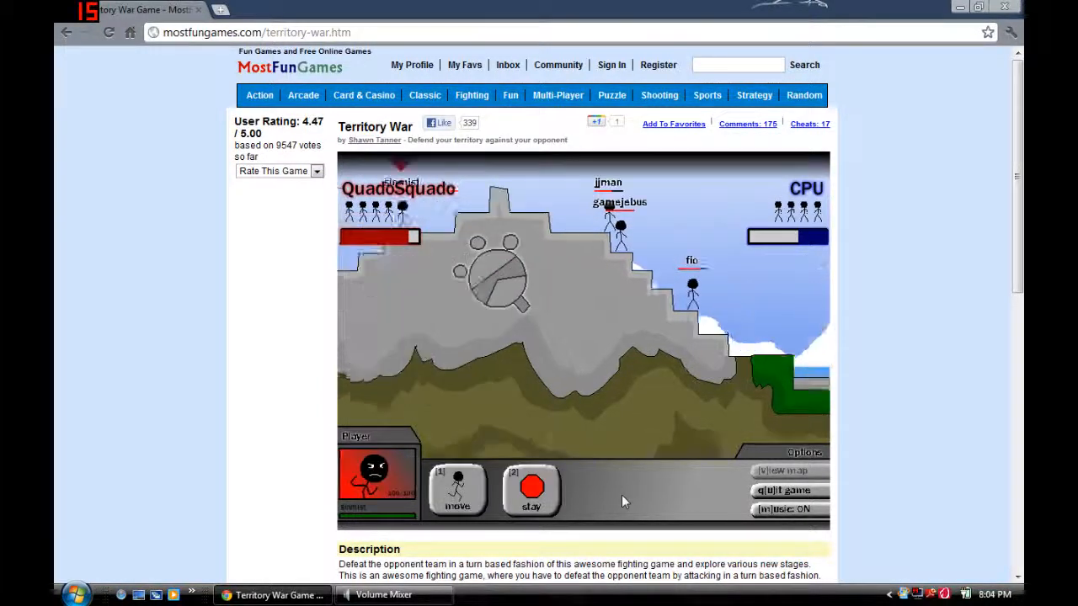
- Walk successive QuadoSquado soldiers down onto the green ground beside the CPU soldiers
{"action": "left_click", "coordinate": [458, 488]}
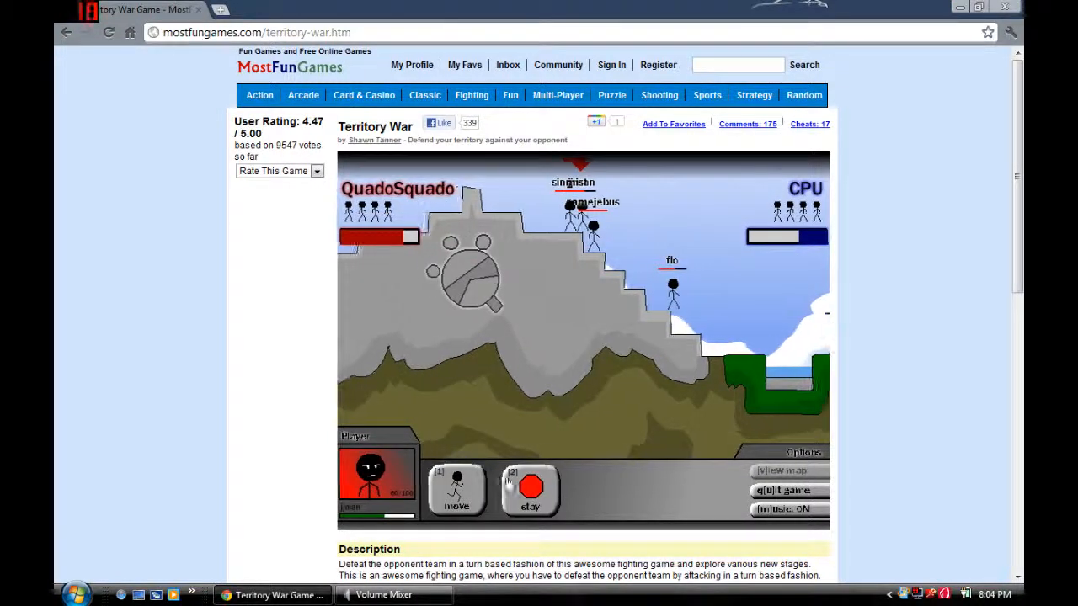
{"action": "left_click", "coordinate": [454, 489]}
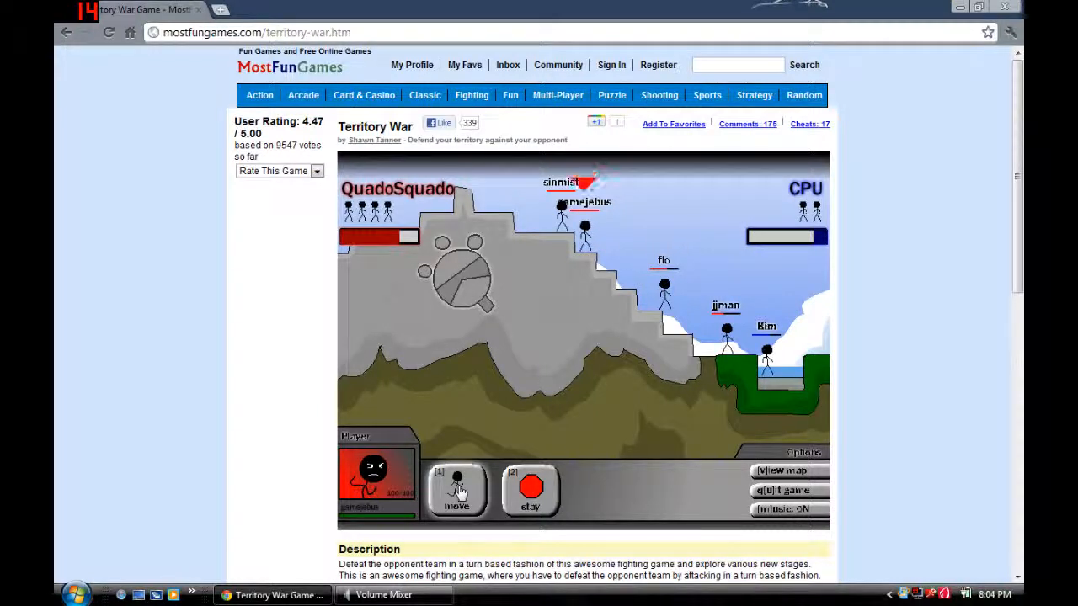
{"action": "left_click", "coordinate": [457, 489]}
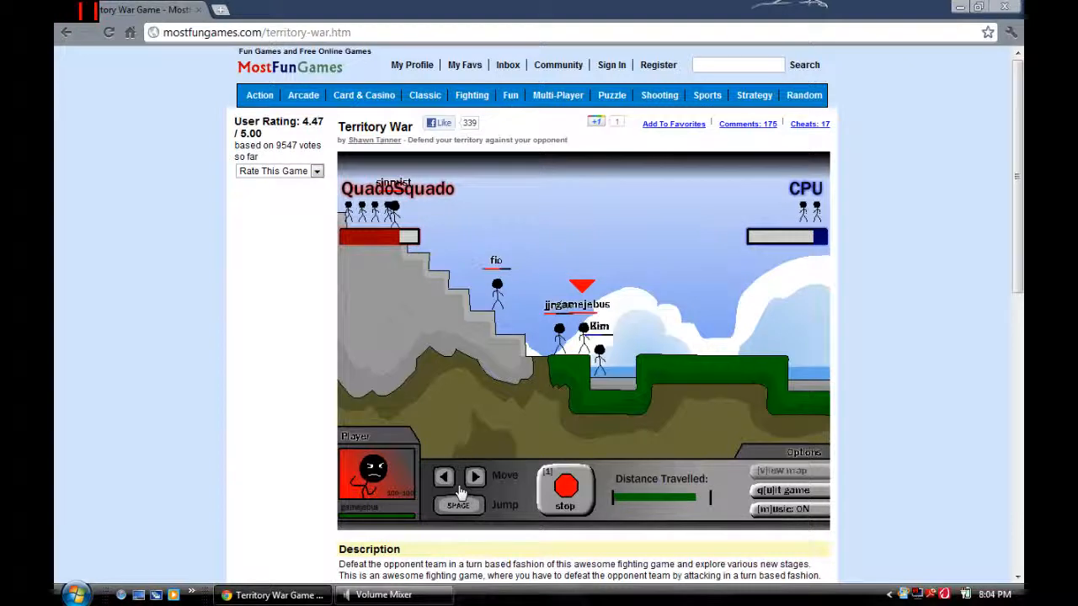
- Shoot the CPU soldiers with the gun, then send the next soldier down the slope
{"action": "left_click", "coordinate": [564, 485]}
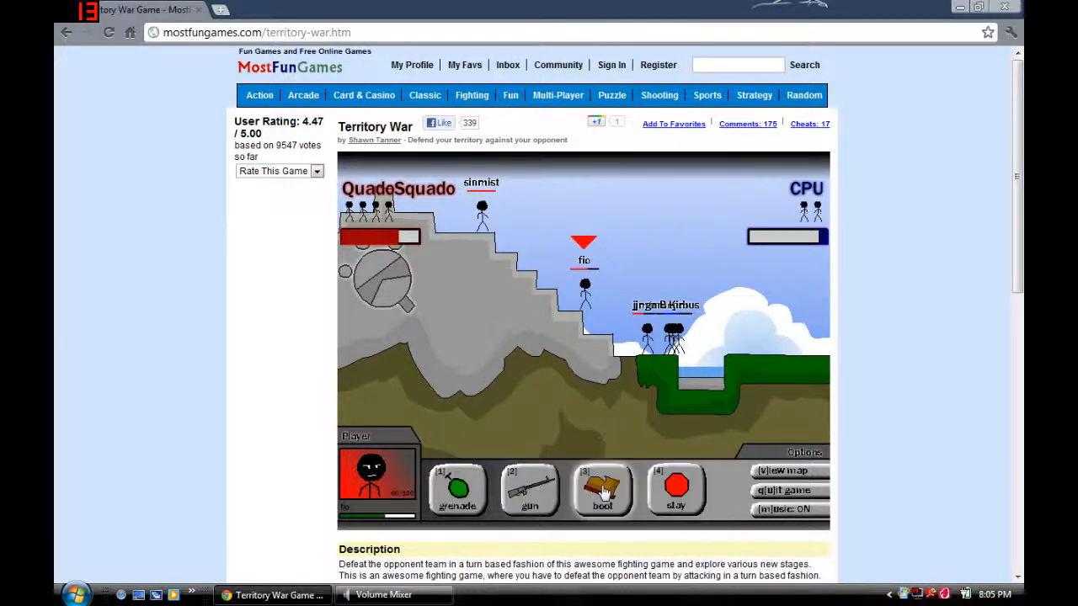
{"action": "left_click", "coordinate": [603, 491]}
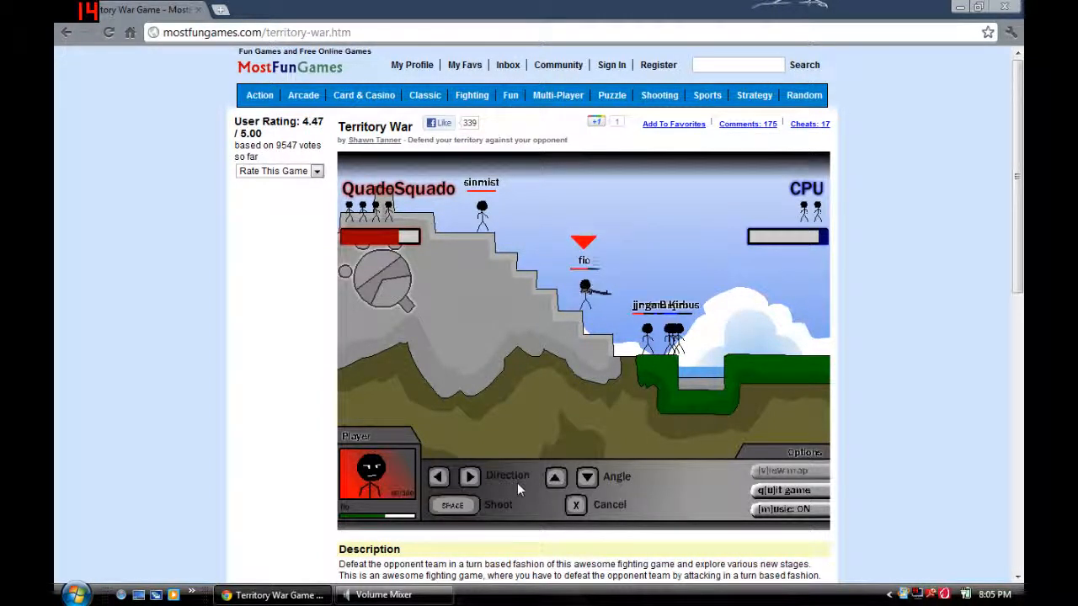
{"action": "key", "text": "space"}
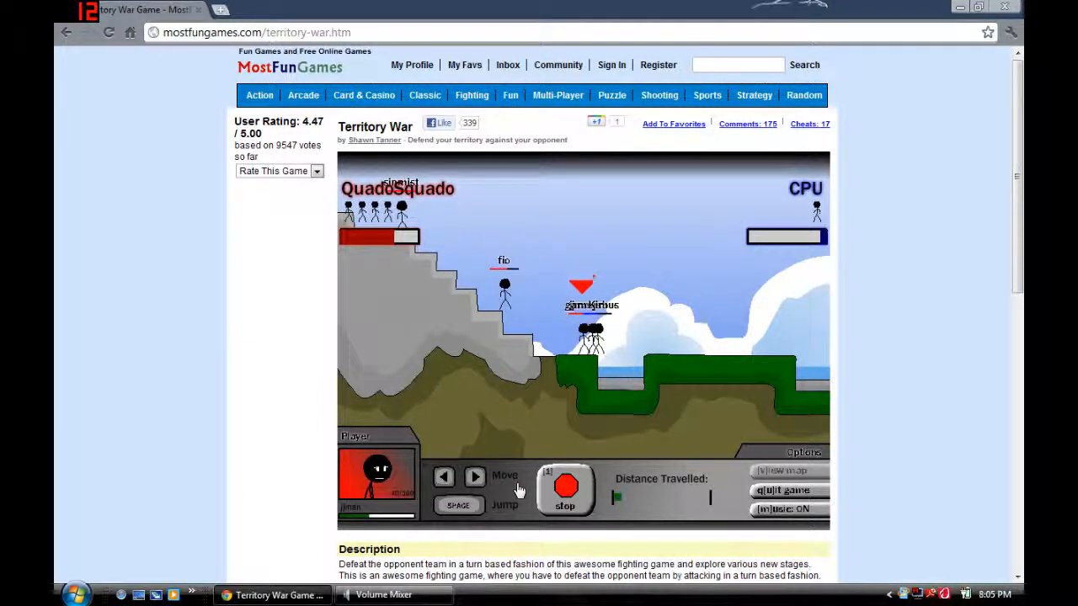
{"action": "left_click", "coordinate": [564, 485]}
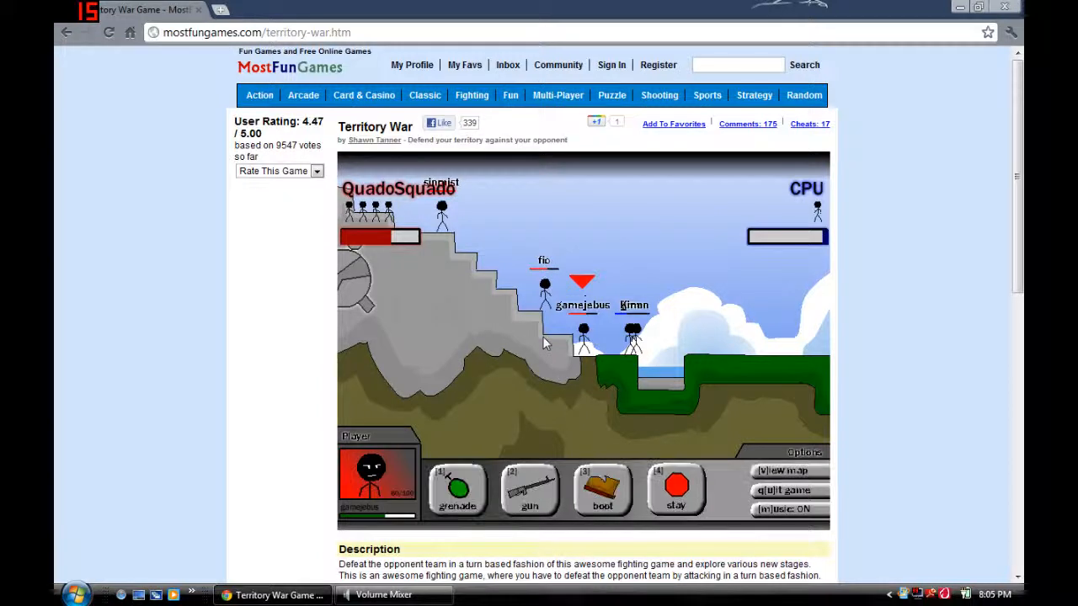
- Keep soldiers in place with Stay and arm one with the gun facing the last CPU soldier
{"action": "left_click", "coordinate": [528, 490]}
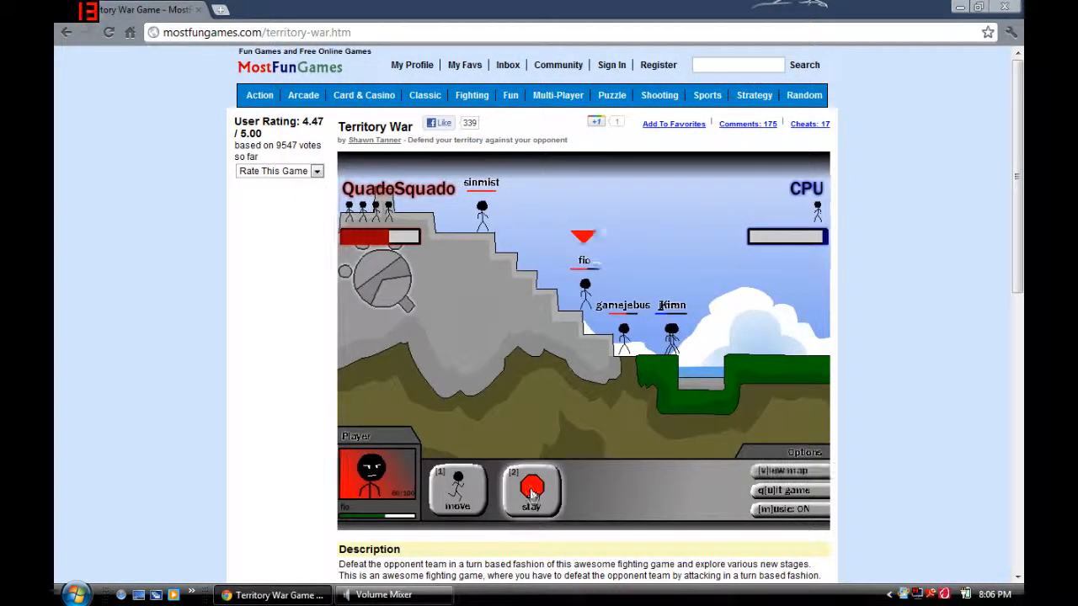
{"action": "left_click", "coordinate": [532, 492]}
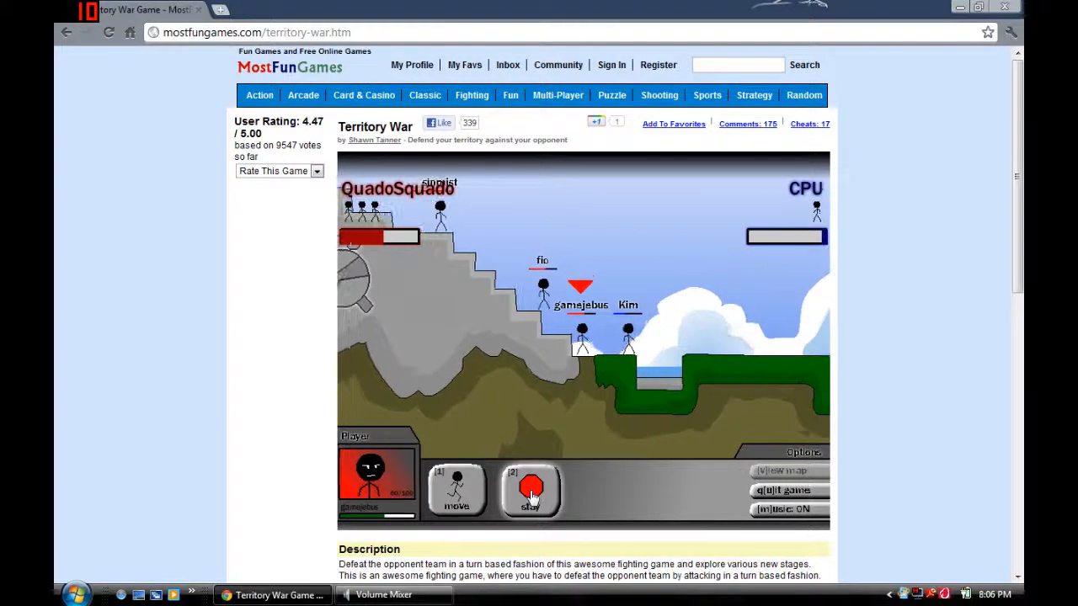
{"action": "left_click", "coordinate": [531, 490]}
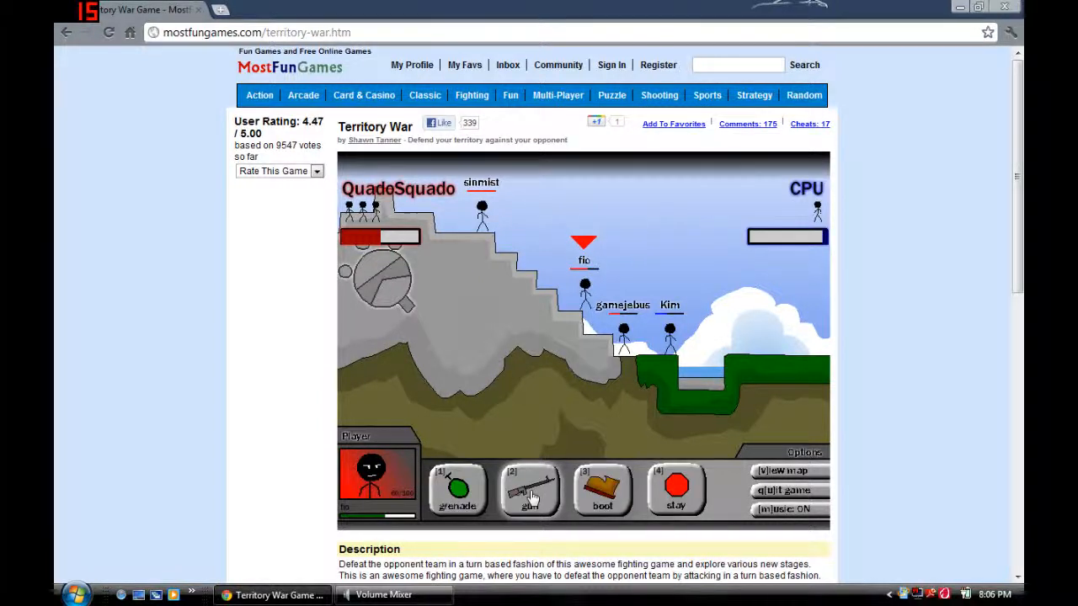
{"action": "left_click", "coordinate": [531, 492]}
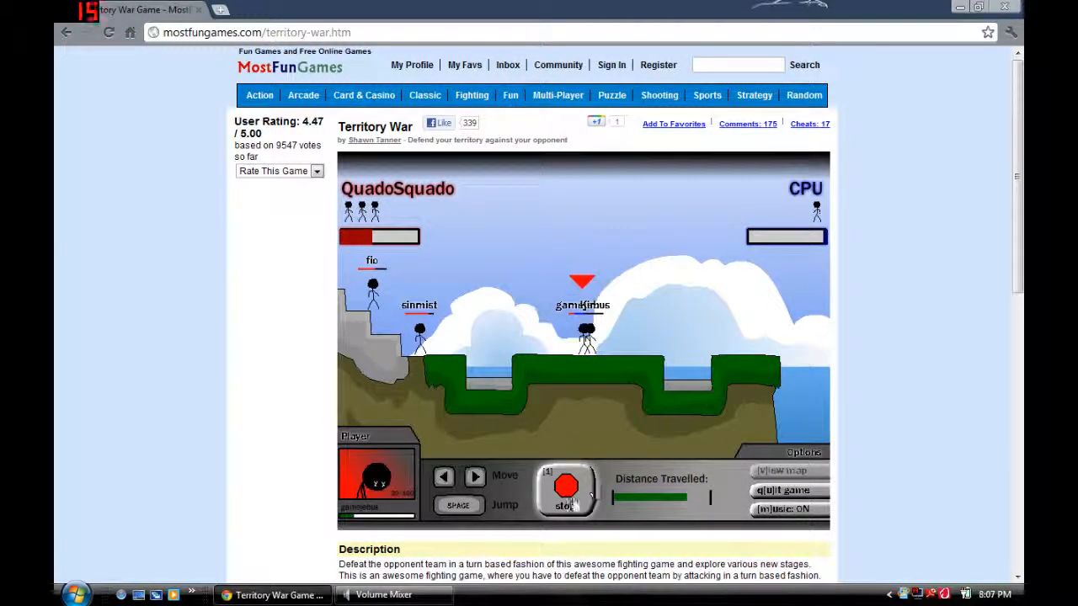
- Stop the walking soldier and finish the turns until the Team 1 Wins! stats appear
{"action": "left_click", "coordinate": [566, 485]}
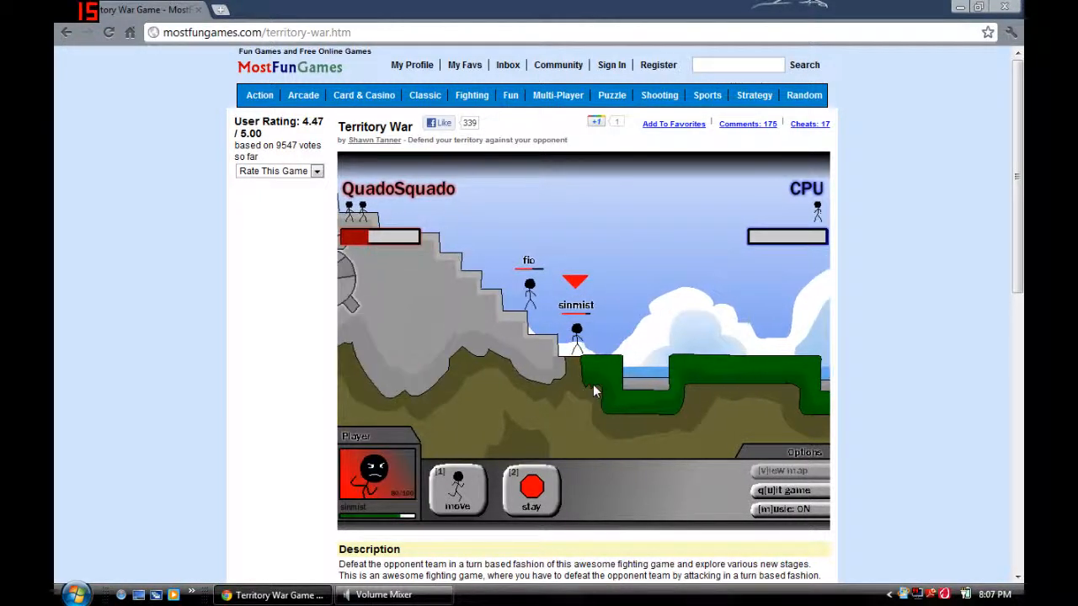
{"action": "left_click", "coordinate": [458, 492]}
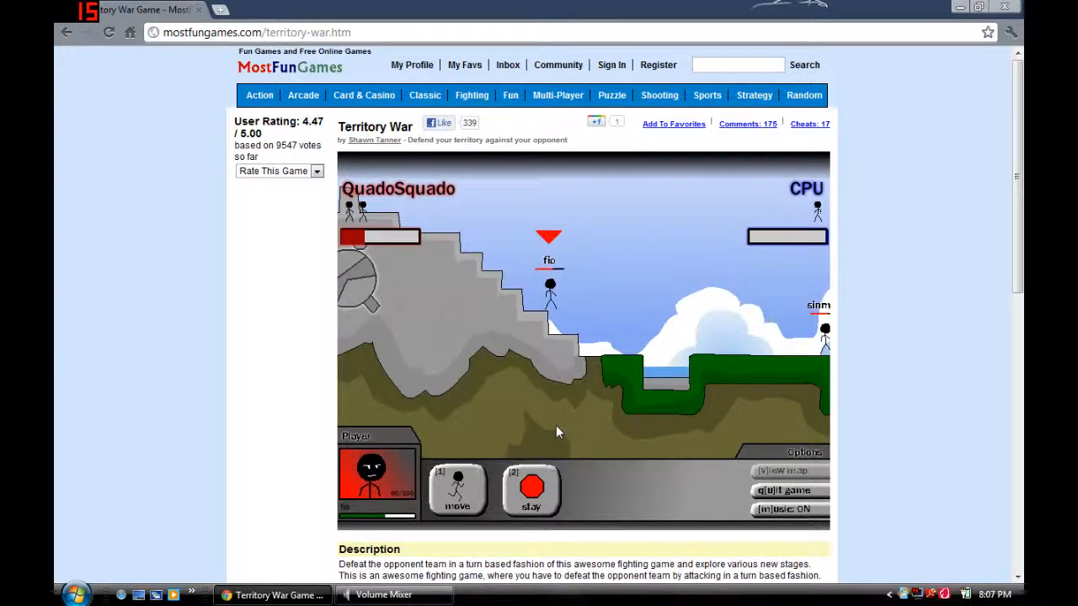
{"action": "left_click", "coordinate": [458, 491]}
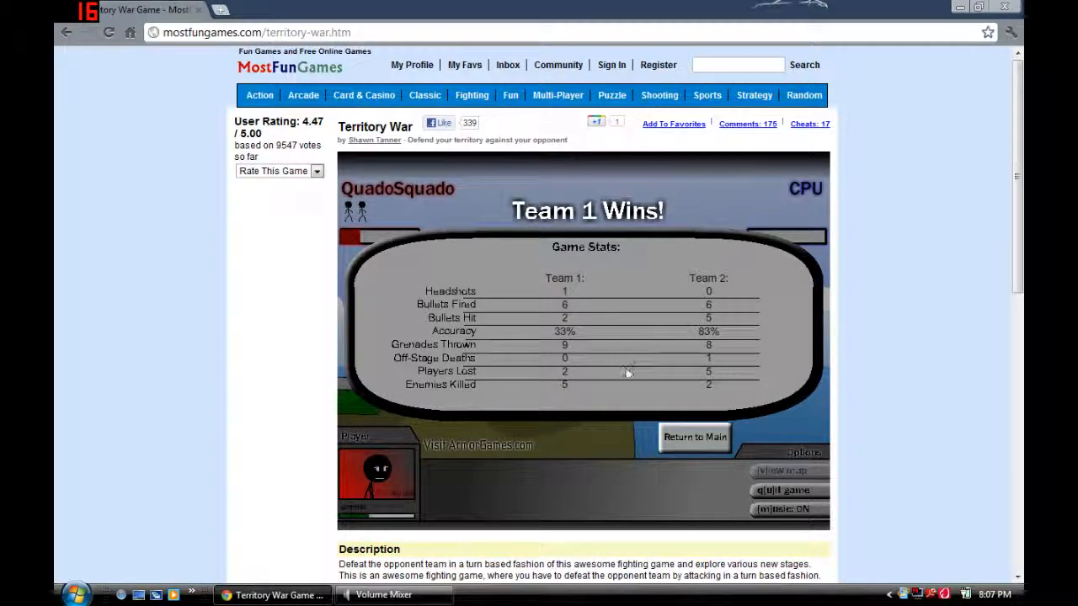
- Return to the main menu, start a new battle and take the first soldier's turn
{"action": "left_click", "coordinate": [694, 436]}
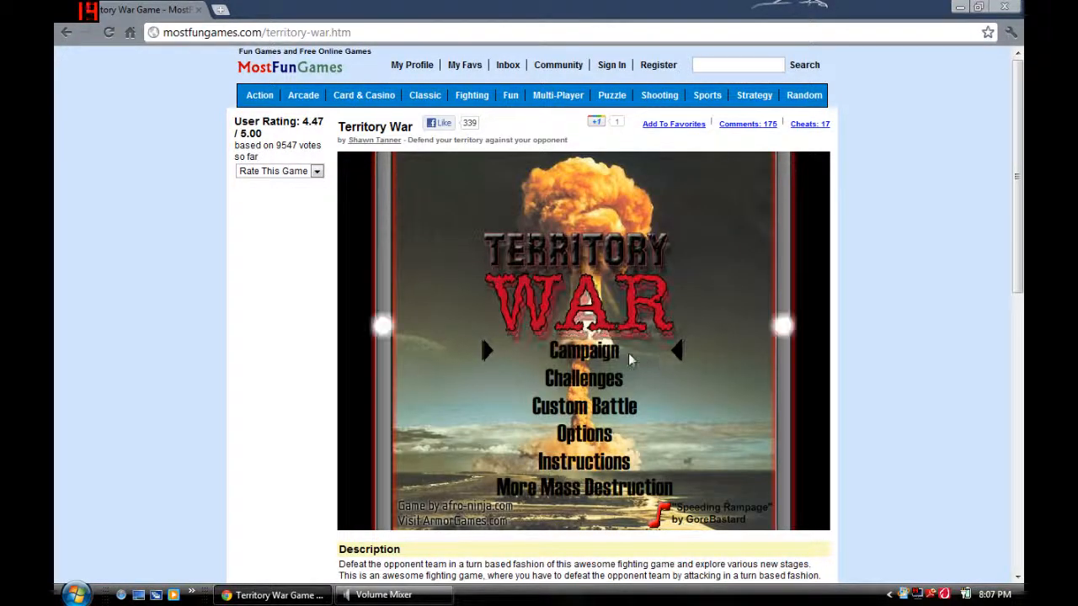
{"action": "left_click", "coordinate": [584, 350]}
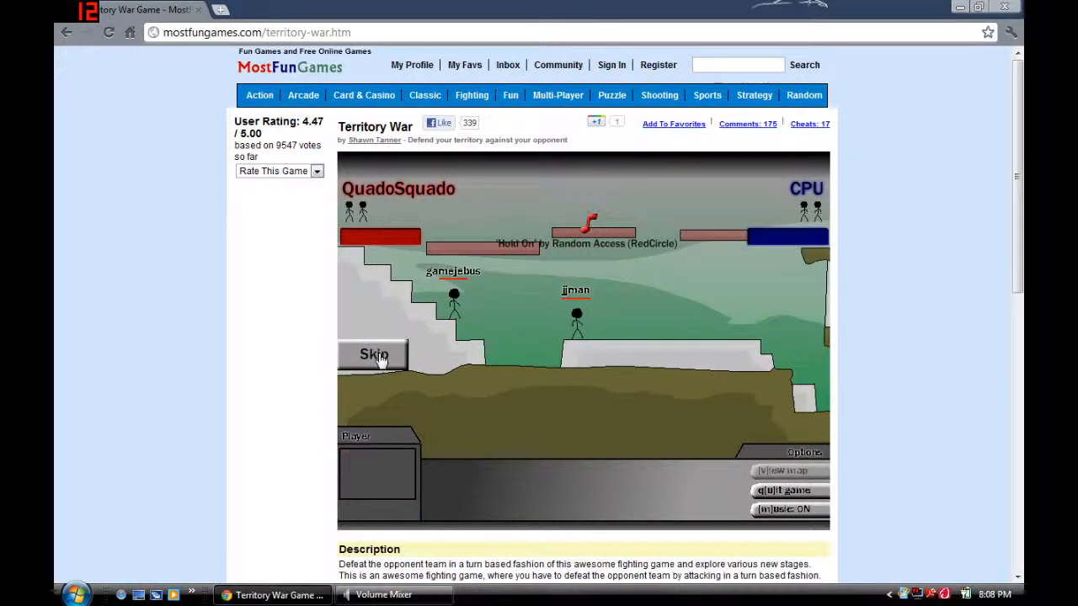
{"action": "left_click", "coordinate": [374, 354]}
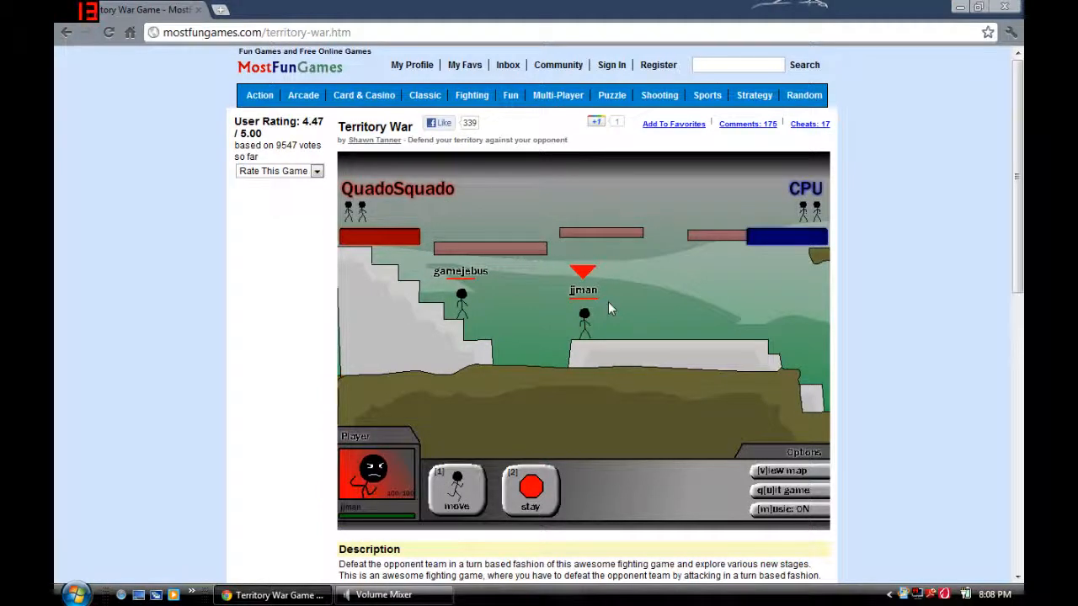
{"action": "left_click", "coordinate": [454, 492]}
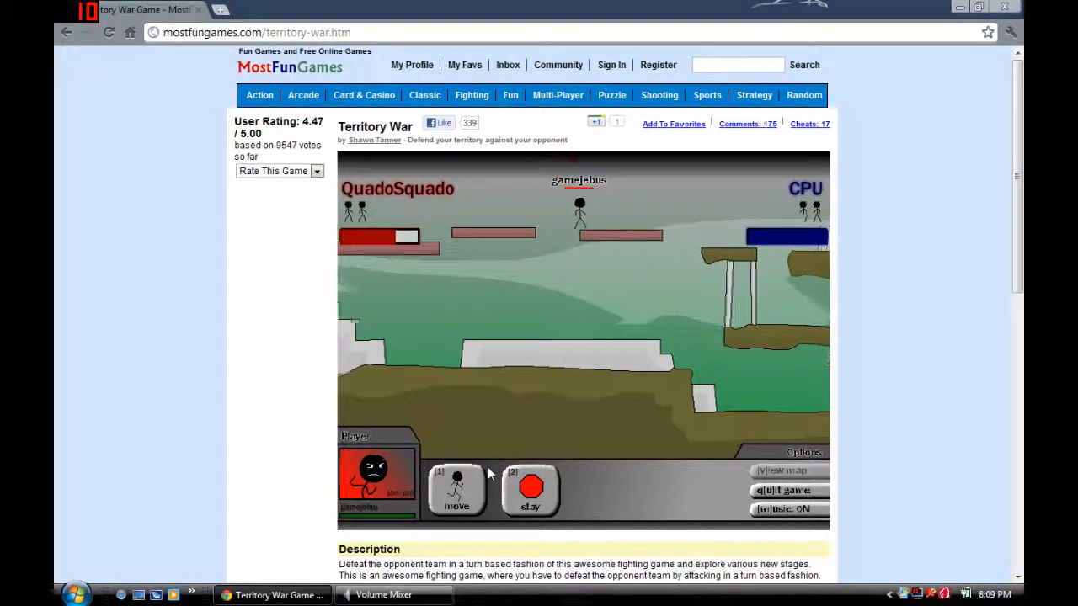
- Walk a soldier across the Junkyard platforms, stop it, and have the next soldier stay
{"action": "left_click", "coordinate": [456, 489]}
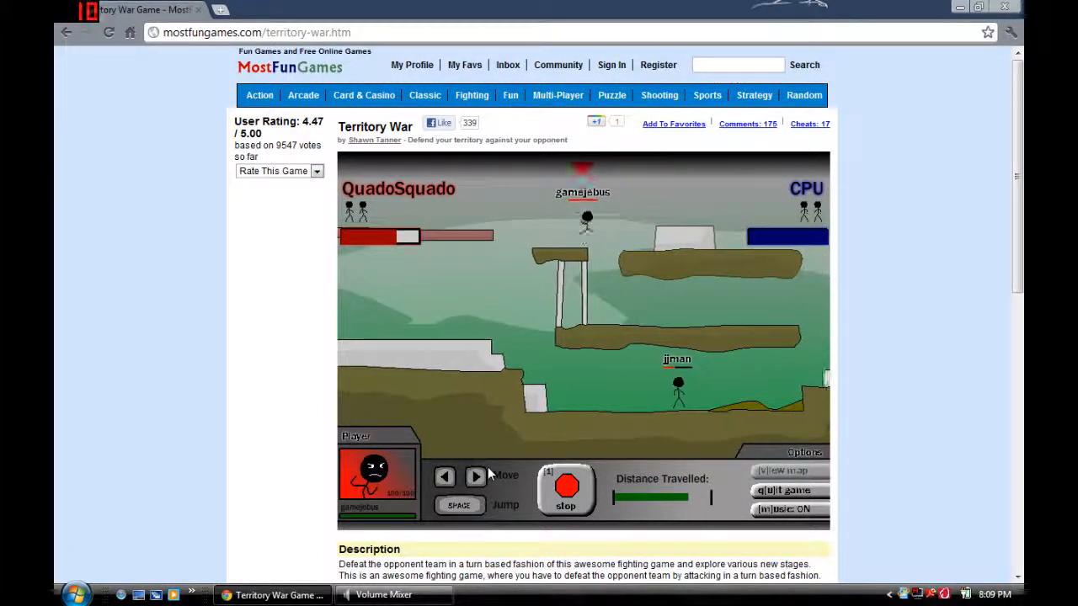
{"action": "left_click", "coordinate": [566, 485]}
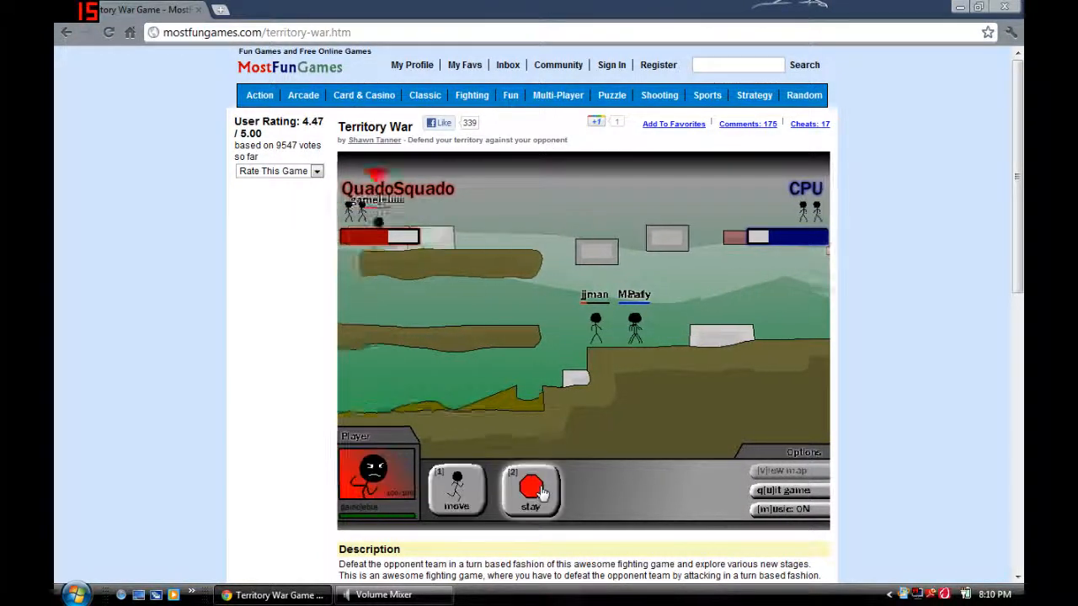
{"action": "left_click", "coordinate": [530, 489]}
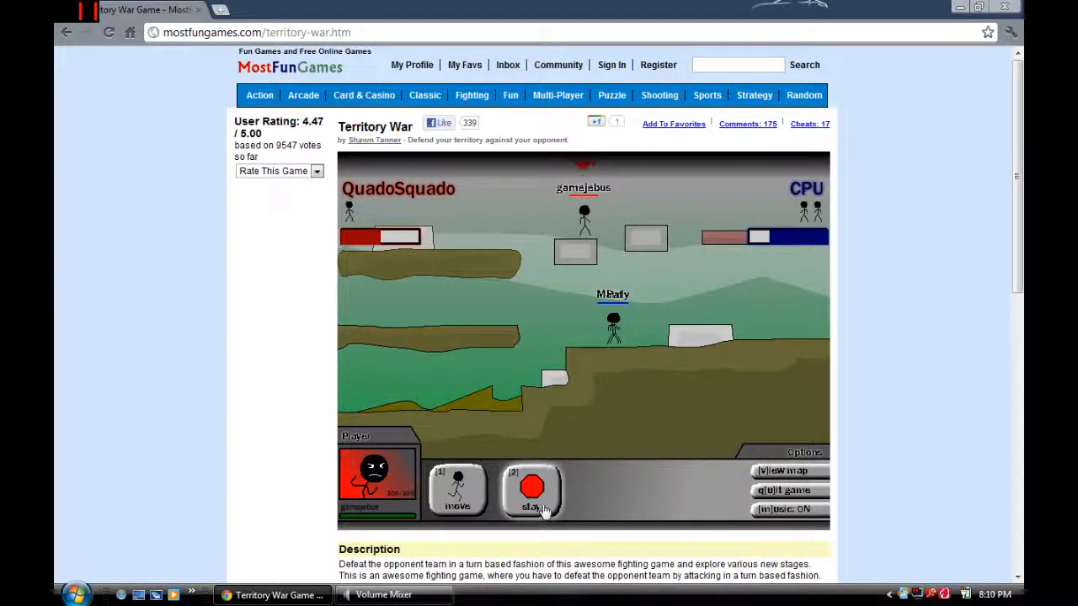
- Hold position for two turns, move a soldier, then pick the grenade attack as the game glitches
{"action": "left_click", "coordinate": [532, 488]}
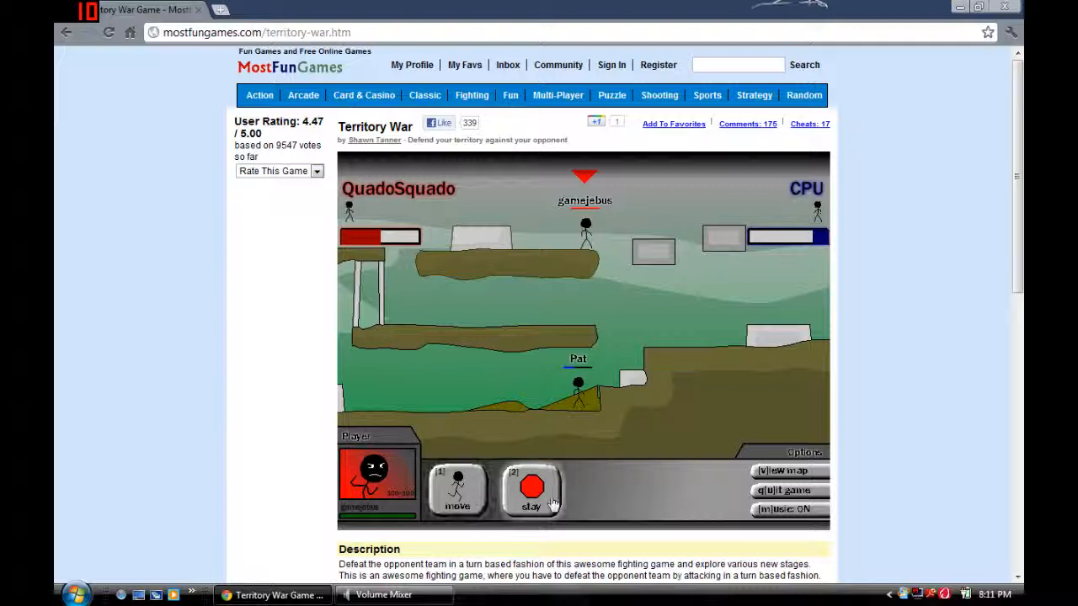
{"action": "left_click", "coordinate": [532, 492]}
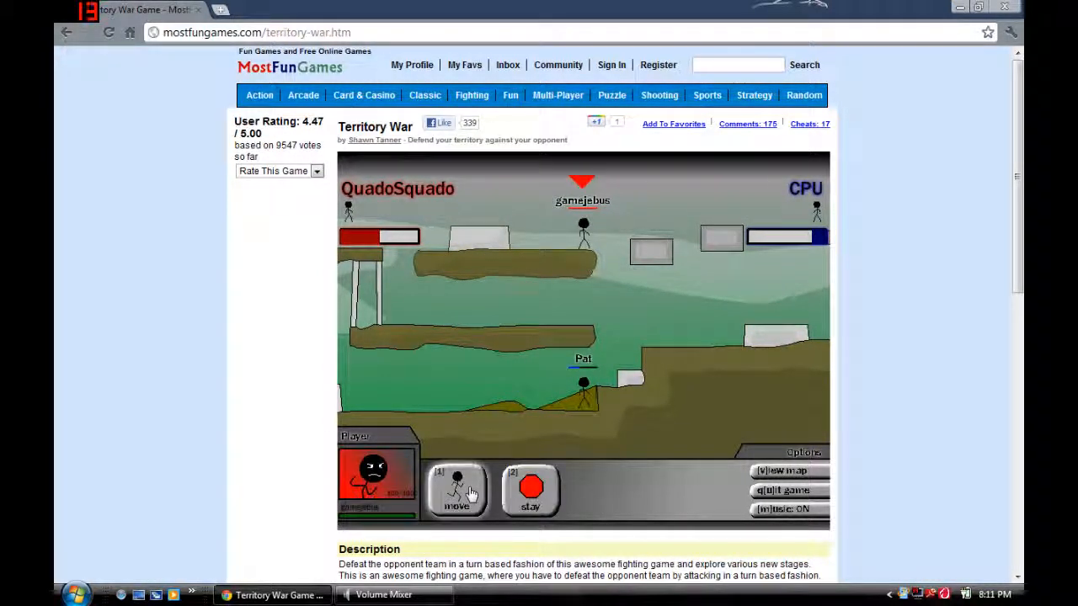
{"action": "left_click", "coordinate": [456, 492]}
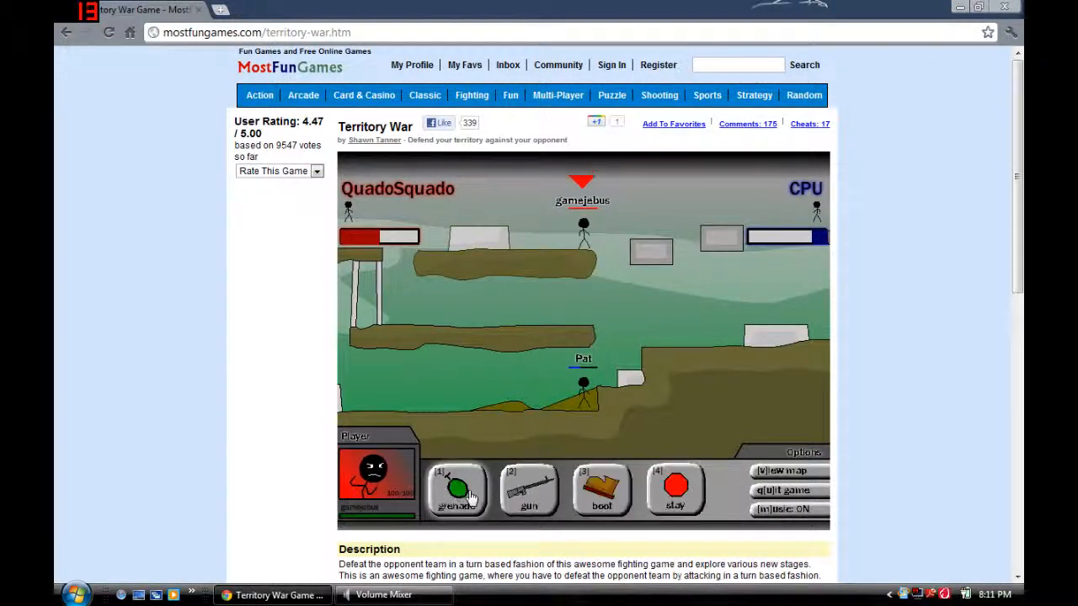
{"action": "left_click", "coordinate": [457, 490]}
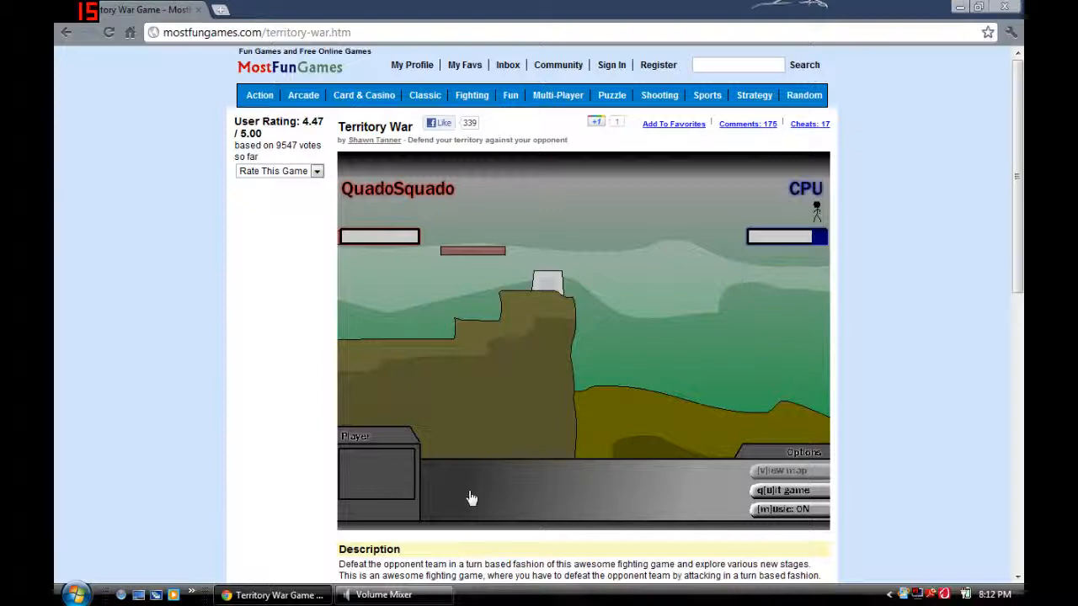
{"action": "mouse_move", "coordinate": [497, 448]}
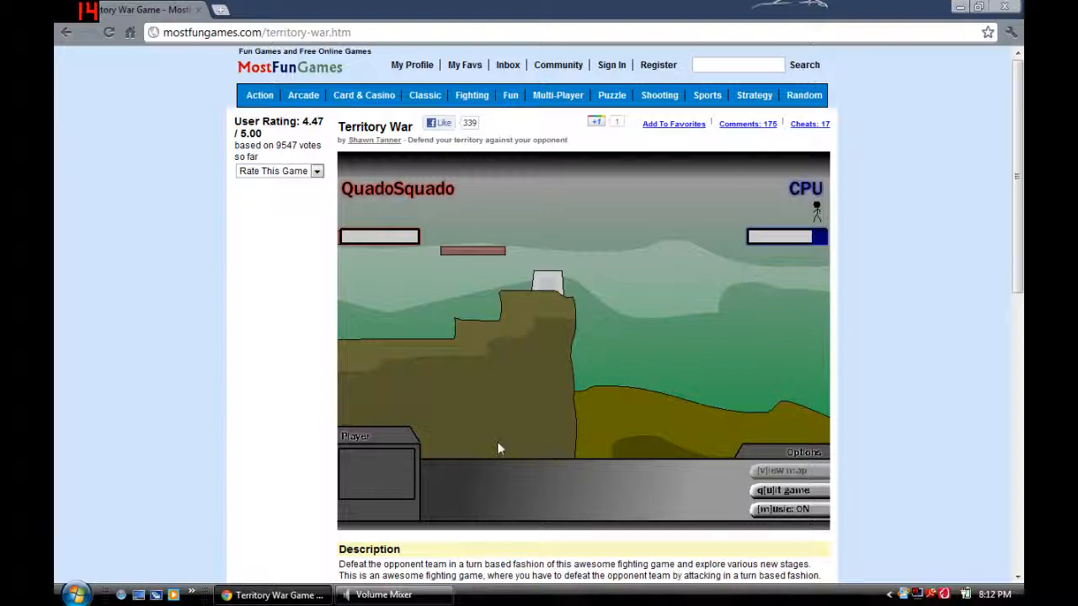
- Quit the glitched match and confirm, returning to the title menu
{"action": "scroll", "scroll_direction": "down", "scroll_amount": 3}
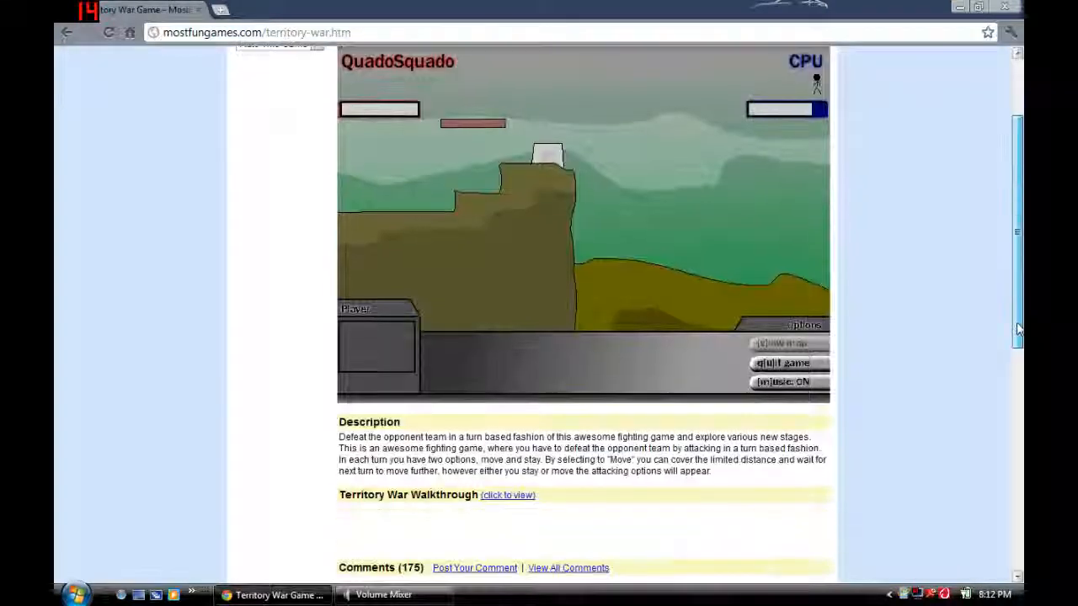
{"action": "scroll", "scroll_direction": "down", "scroll_amount": 3}
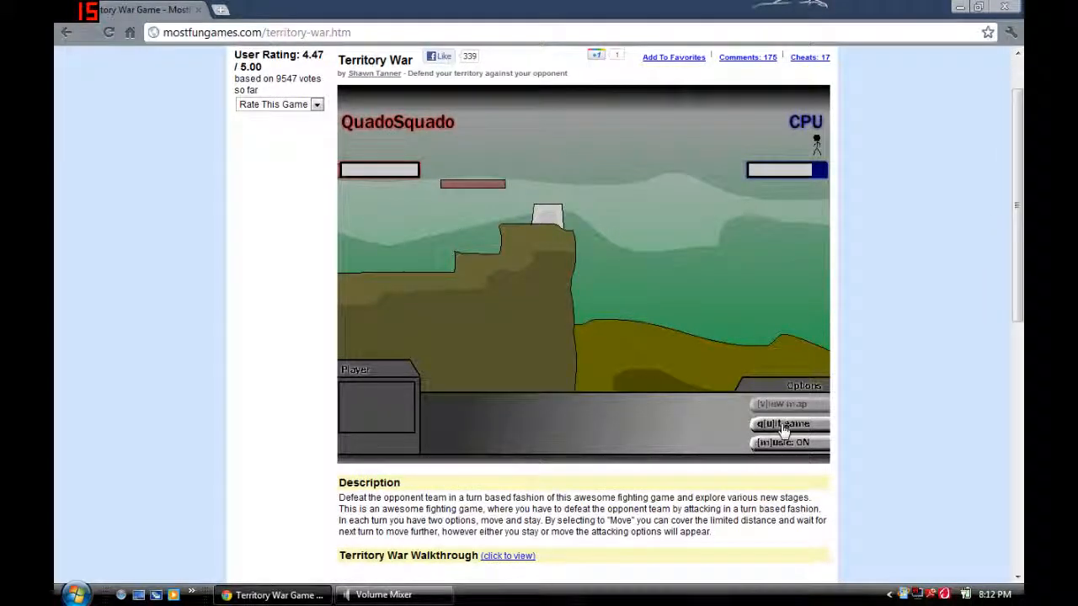
{"action": "left_click", "coordinate": [781, 425]}
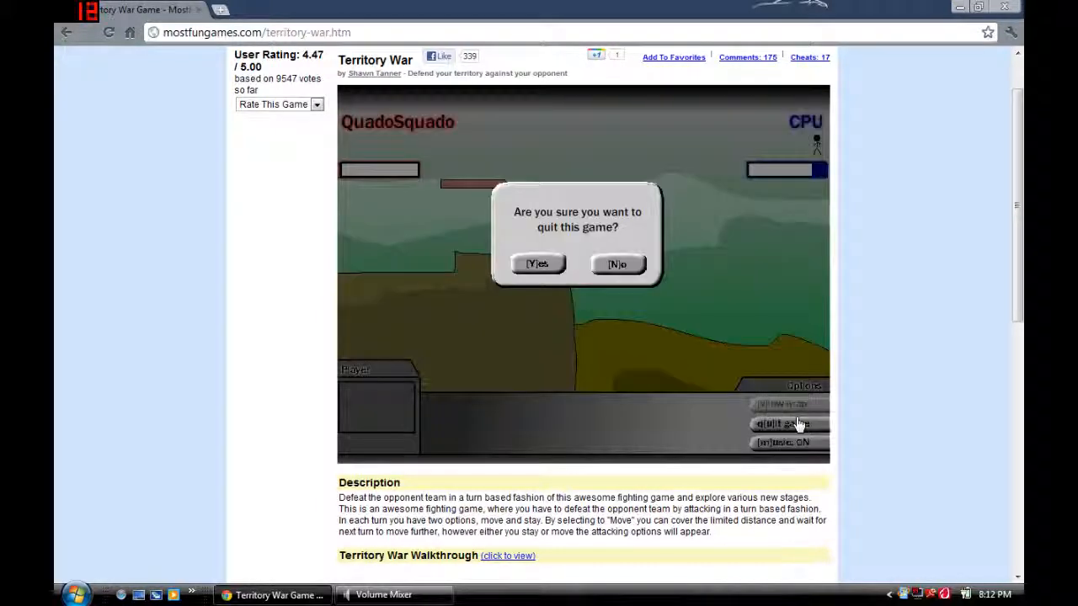
{"action": "left_click", "coordinate": [537, 263]}
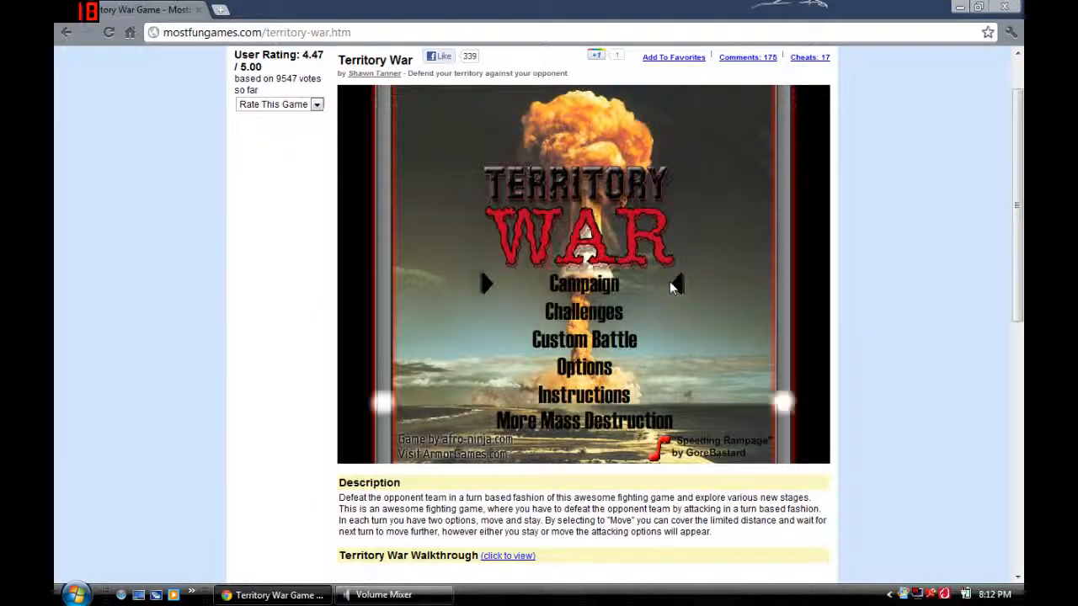
- View the Challenges list, return to the title menu, and bring up the Windows Volume Mixer
{"action": "left_click", "coordinate": [583, 340]}
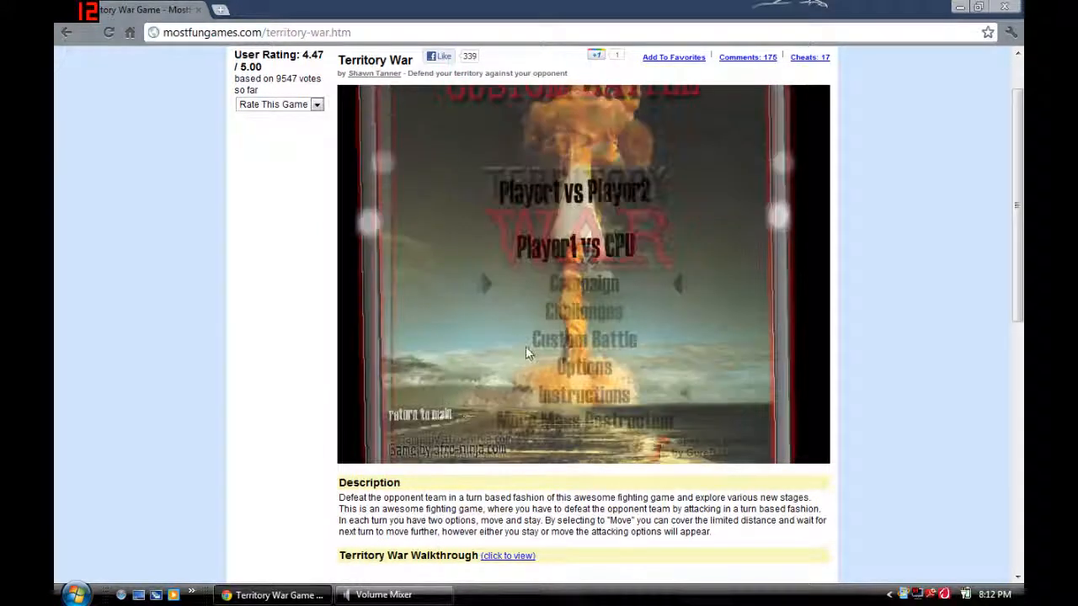
{"action": "left_click", "coordinate": [583, 310]}
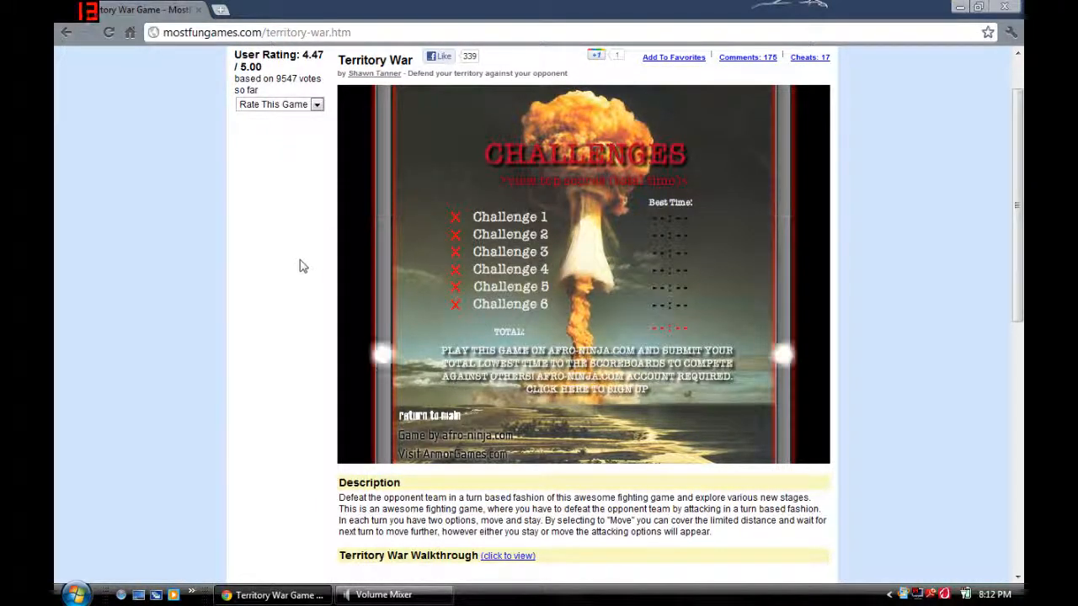
{"action": "scroll", "scroll_direction": "down", "scroll_amount": 3}
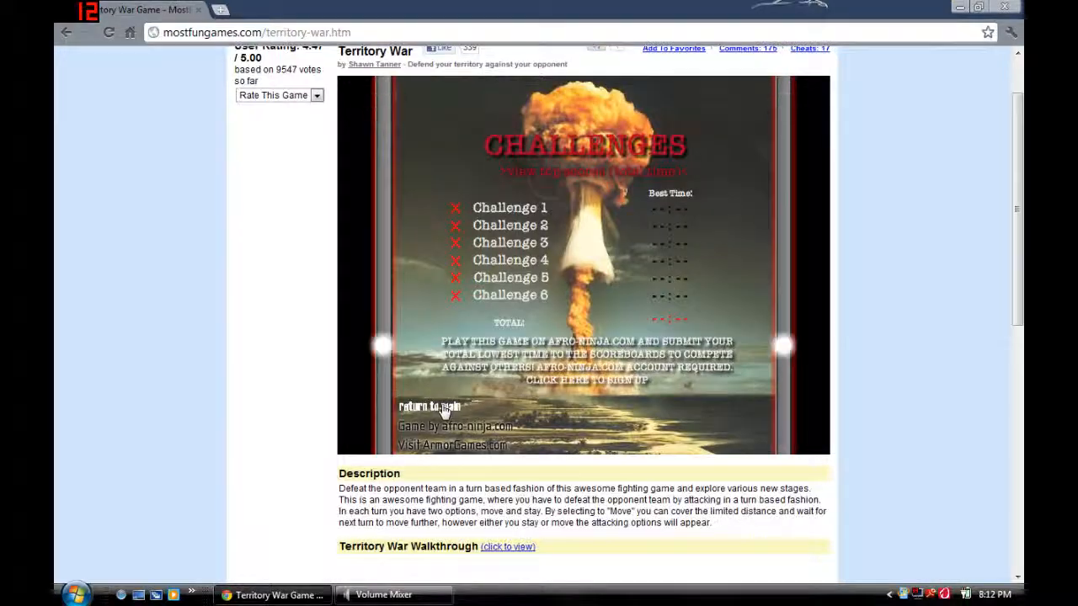
{"action": "left_click", "coordinate": [430, 406]}
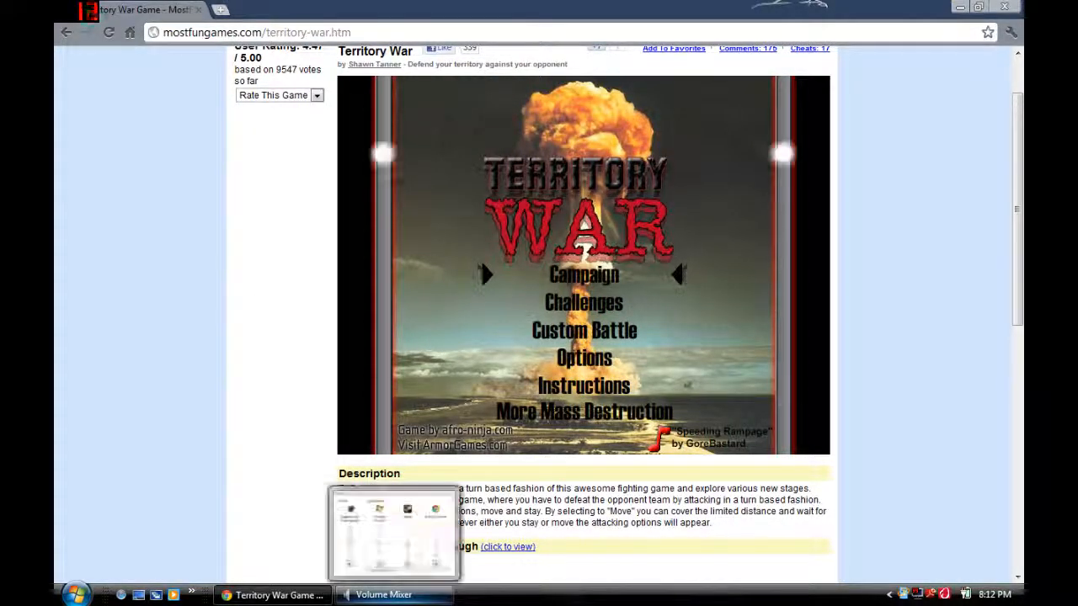
{"action": "left_click", "coordinate": [384, 594]}
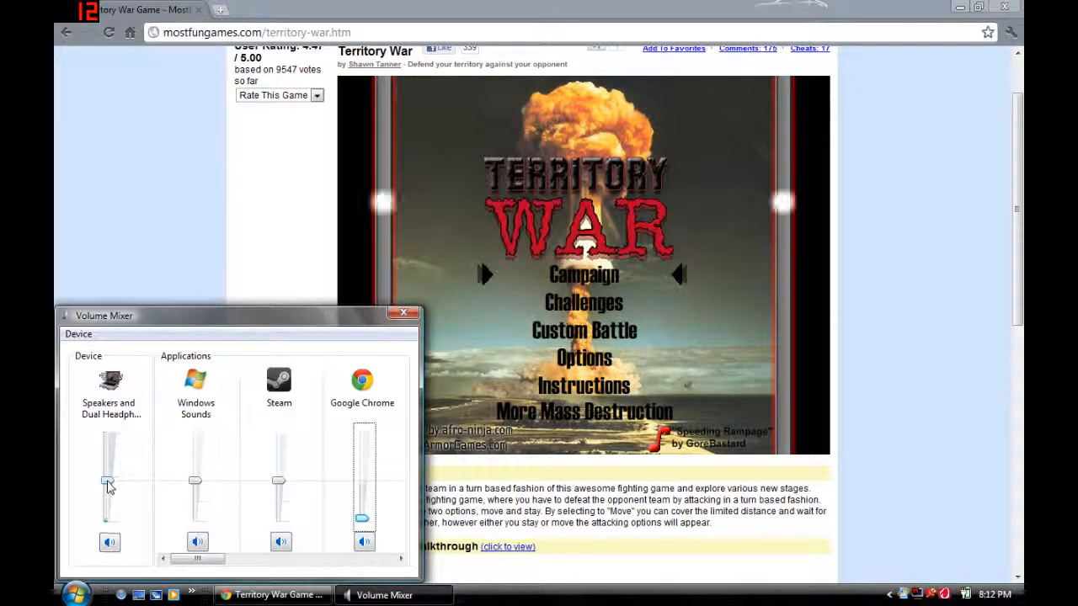